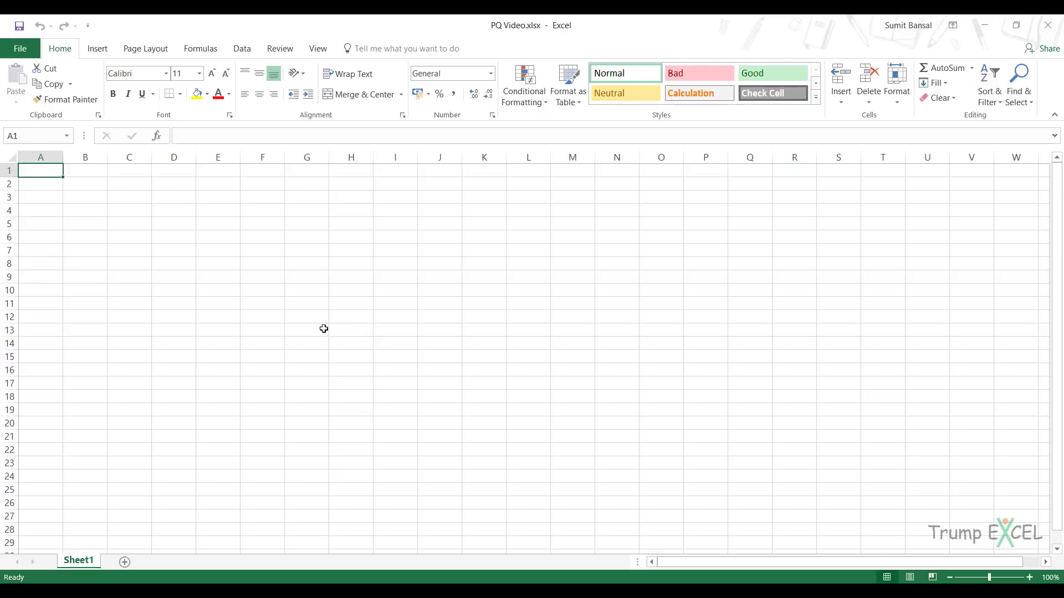
{"action": "mouse_move", "coordinate": [345, 228]}
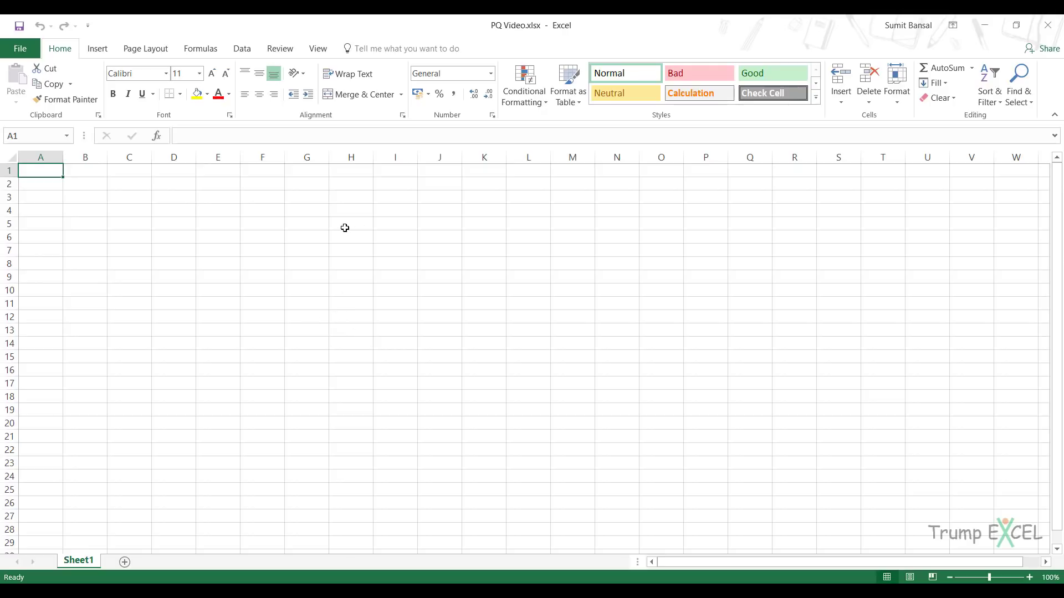
{"action": "mouse_move", "coordinate": [350, 224]}
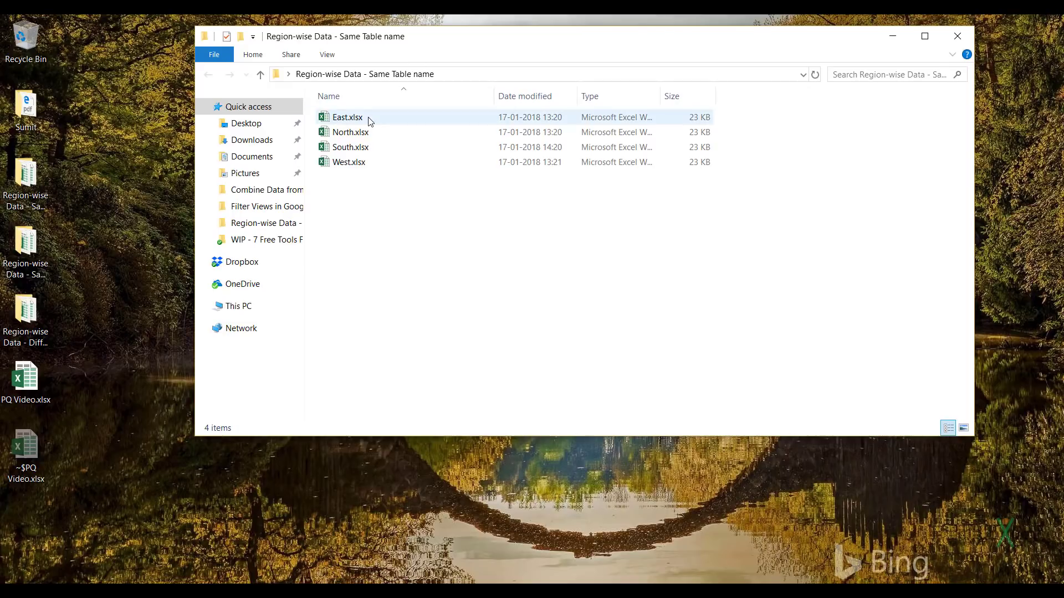
Open East.xlsx from the Region-wise Data - Same Table name folder.
{"action": "left_click", "coordinate": [350, 147]}
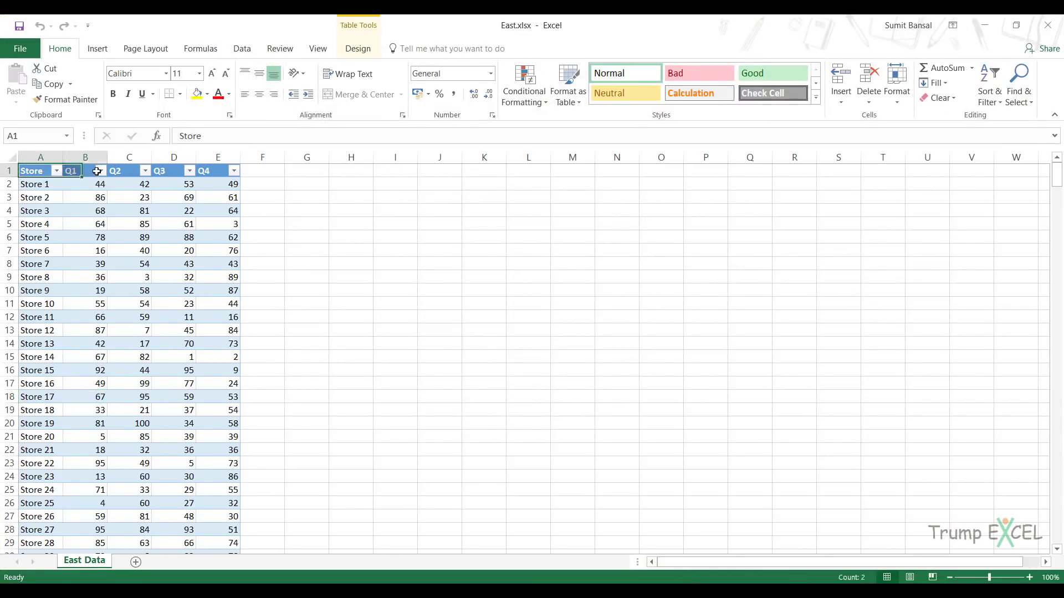
Select the East store table and confirm on the Design tab it is named 'Data'.
{"action": "left_click_drag", "start_coordinate": [71, 170], "coordinate": [217, 170]}
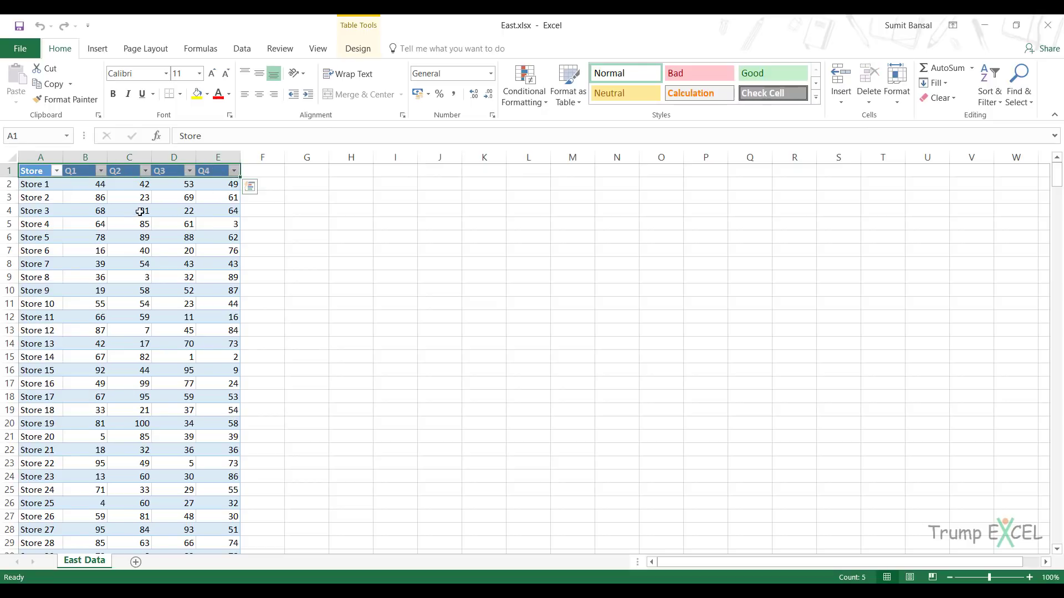
{"action": "left_click", "coordinate": [358, 48]}
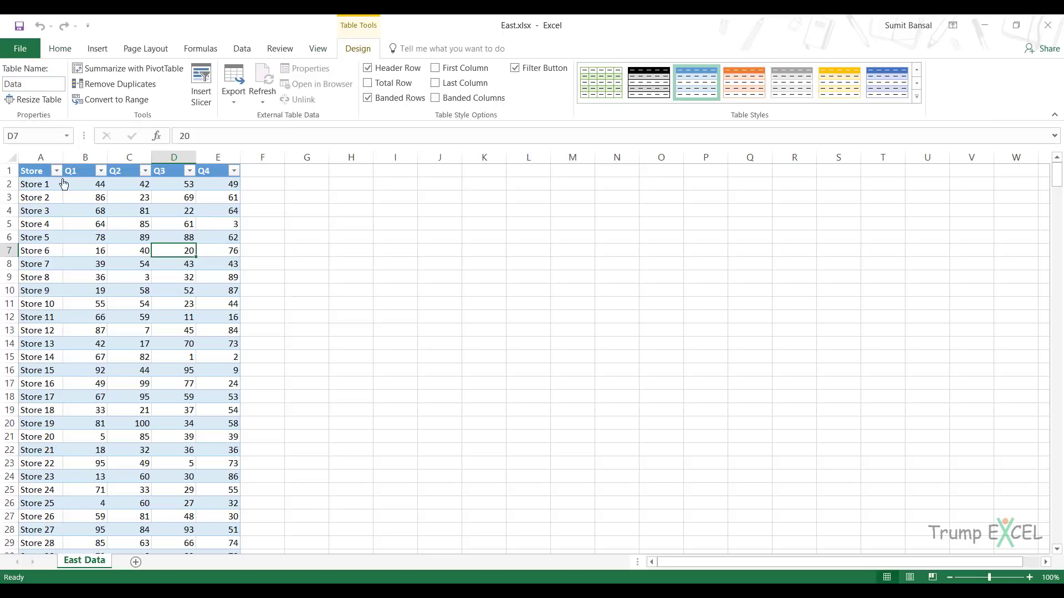
{"action": "left_click", "coordinate": [85, 211]}
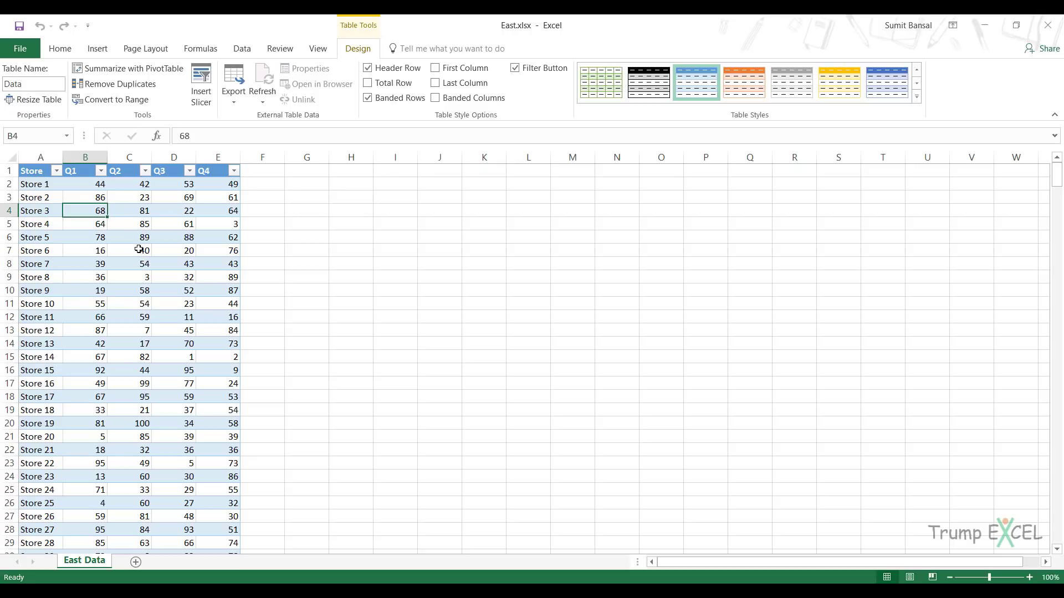
{"action": "mouse_move", "coordinate": [95, 224]}
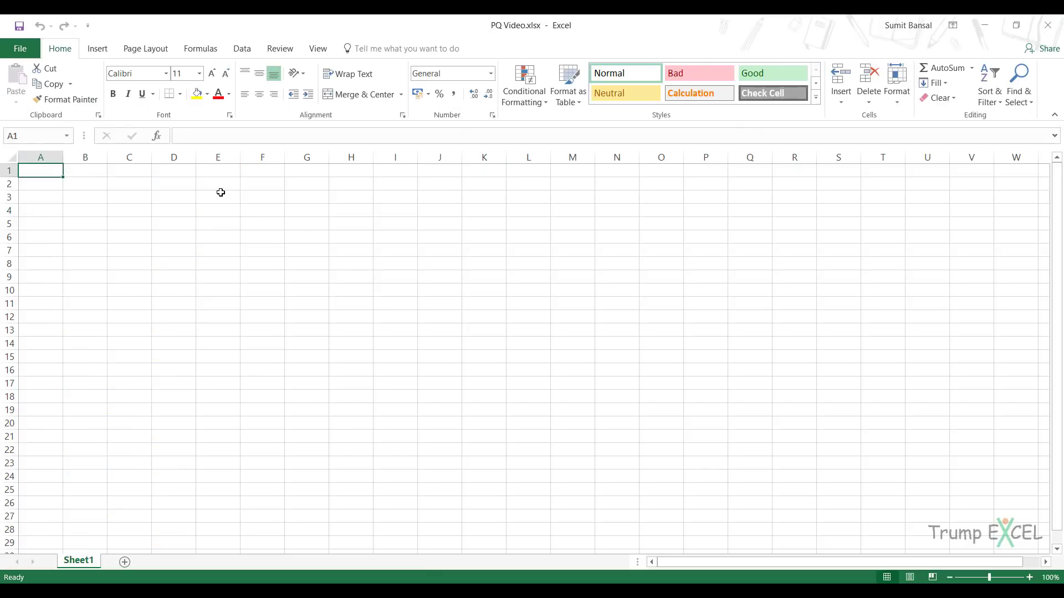
{"action": "mouse_move", "coordinate": [115, 124]}
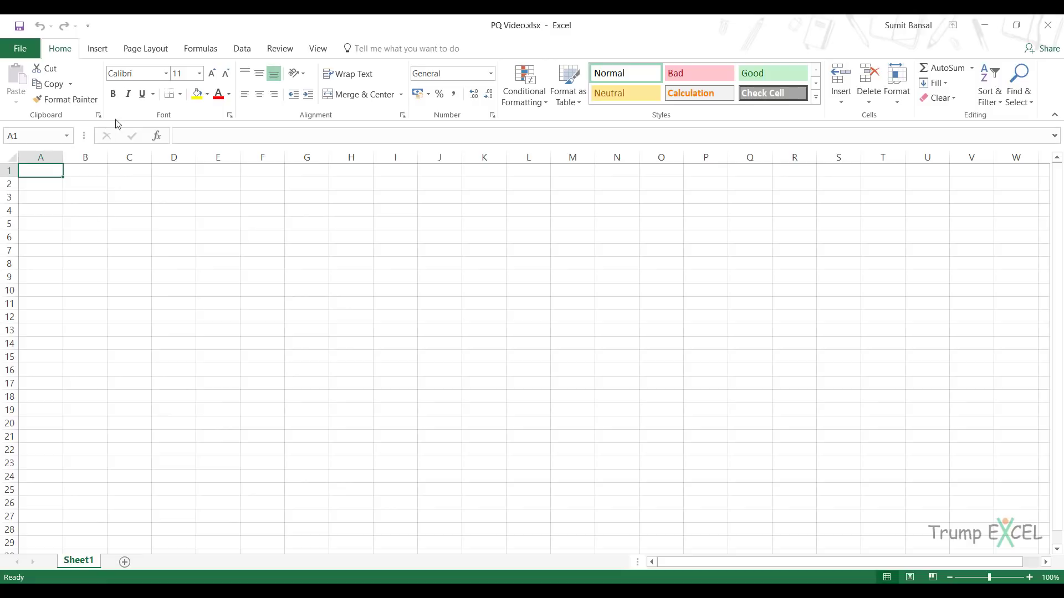
Switch to the blank PQ Video workbook's Data tab with Get & Transform.
{"action": "left_click", "coordinate": [242, 48]}
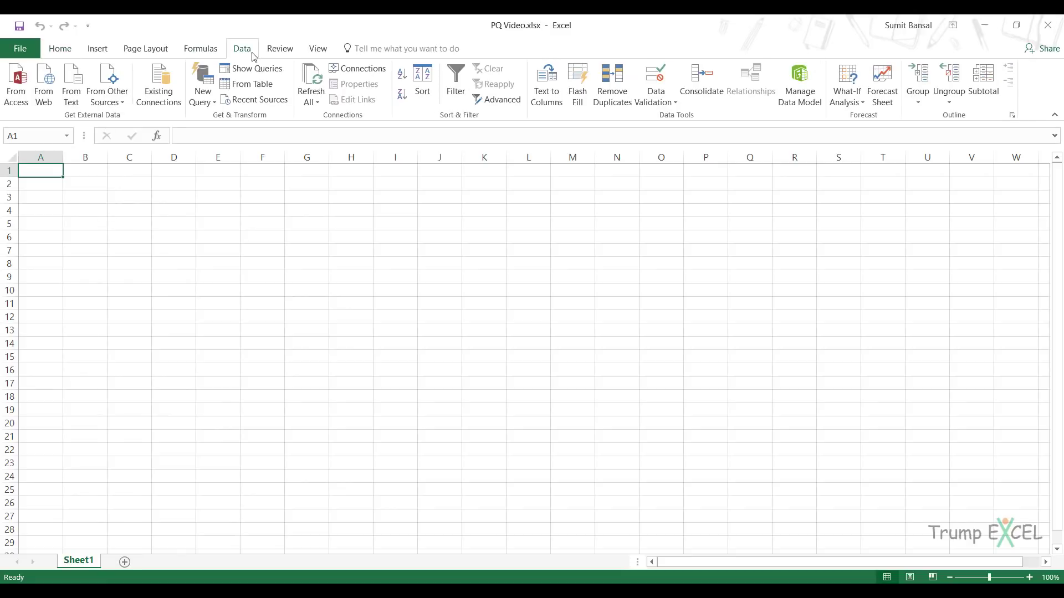
{"action": "mouse_move", "coordinate": [239, 124]}
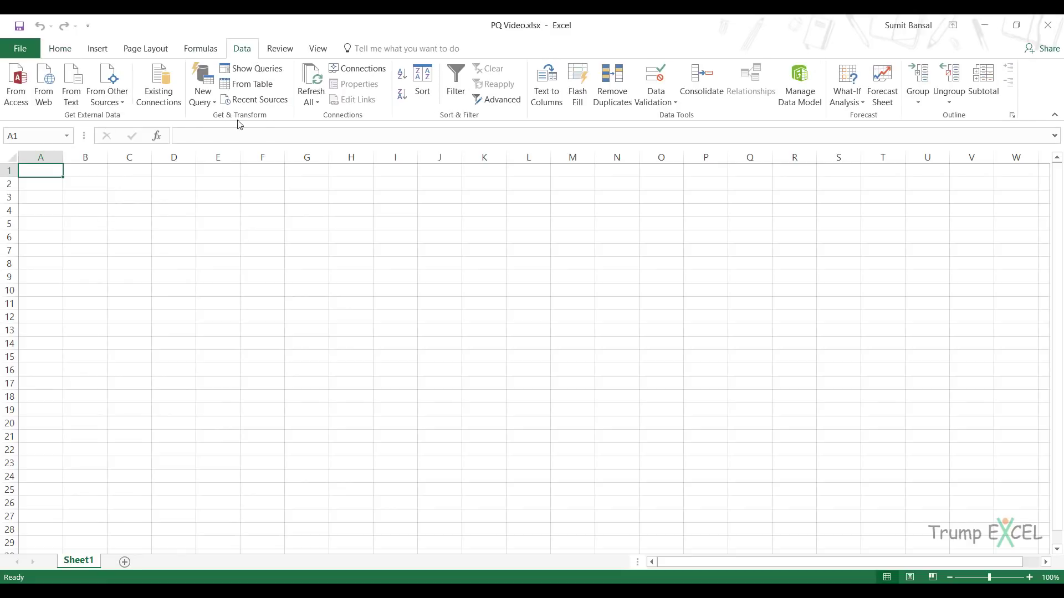
{"action": "mouse_move", "coordinate": [284, 106]}
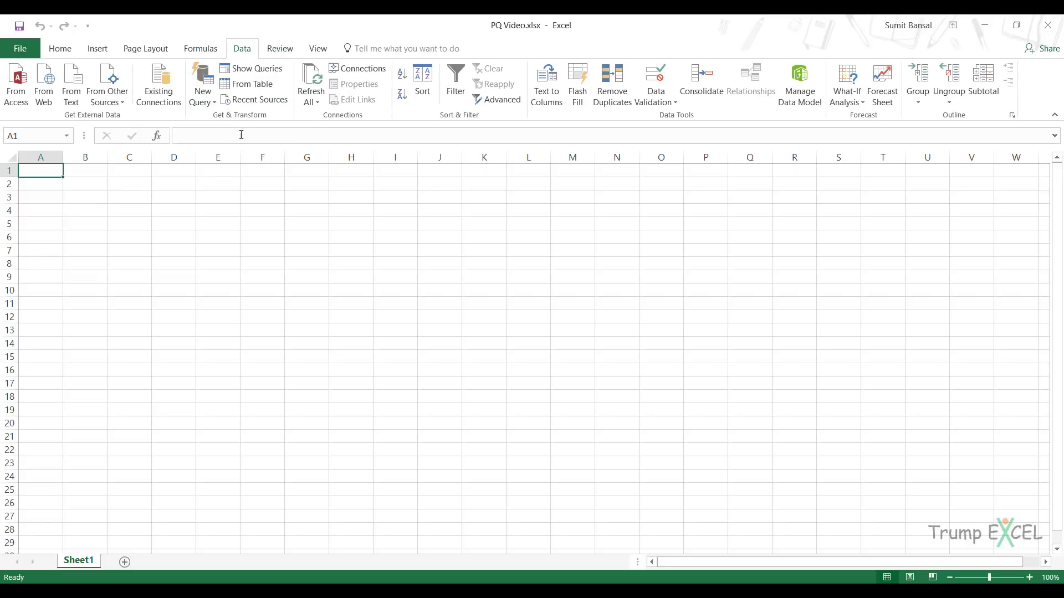
{"action": "mouse_move", "coordinate": [270, 122]}
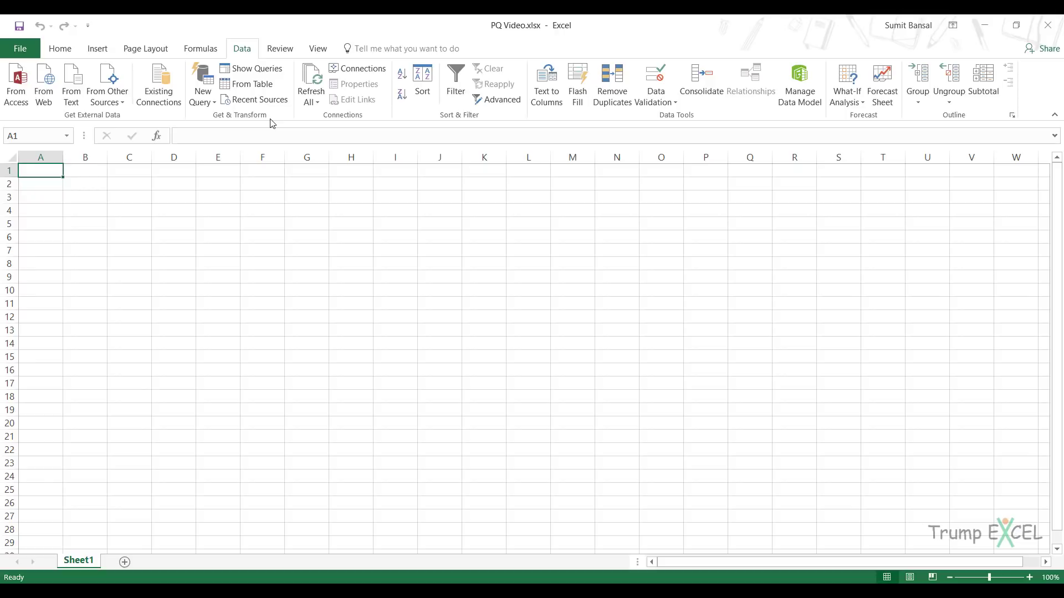
{"action": "mouse_move", "coordinate": [275, 121]}
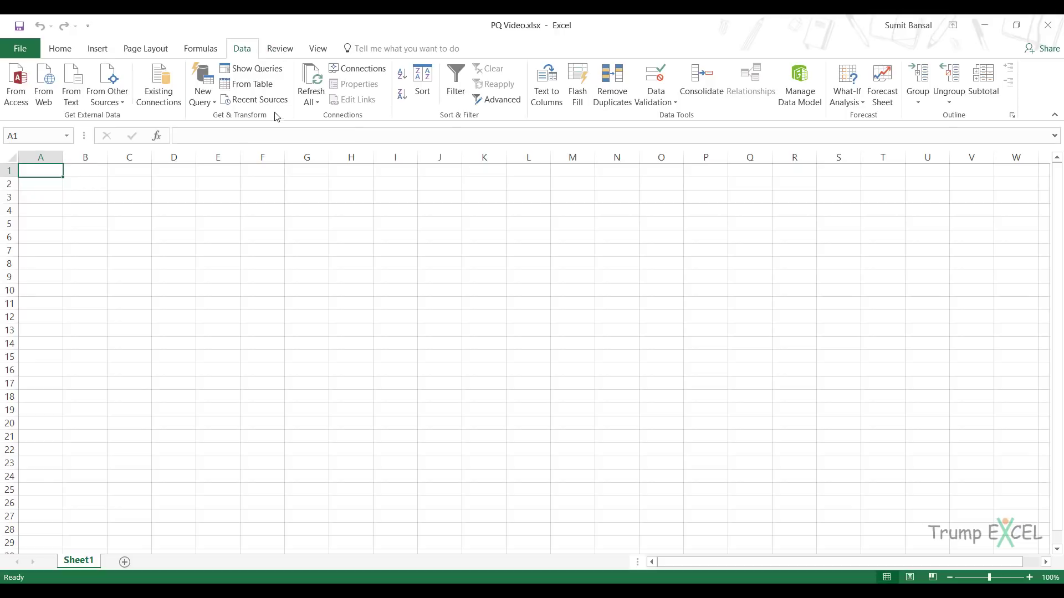
{"action": "mouse_move", "coordinate": [241, 130]}
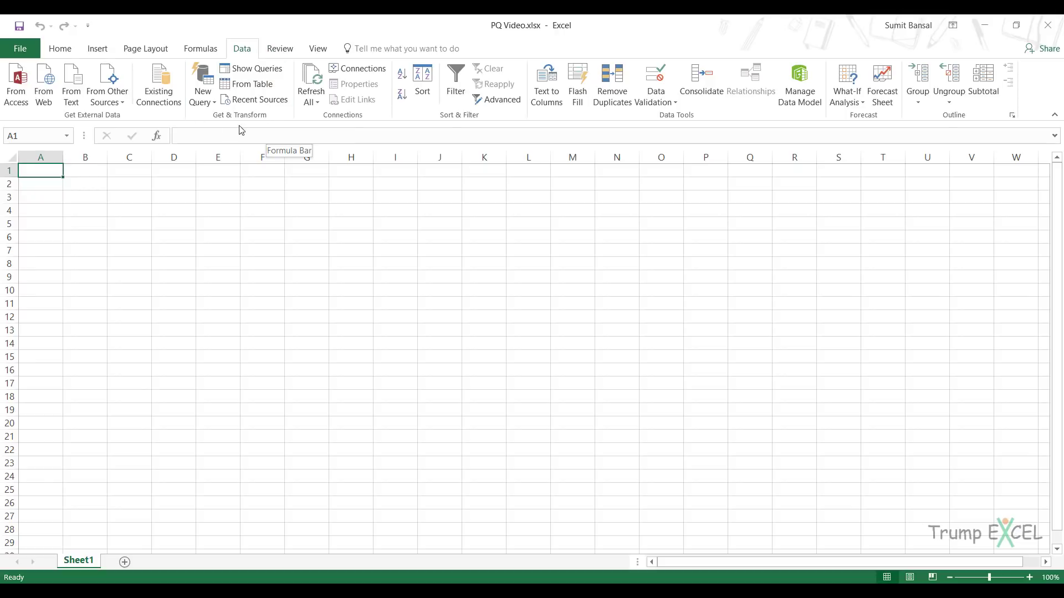
Start a From Folder query using the Region-wise Data - Same Table name folder.
{"action": "left_click", "coordinate": [201, 84]}
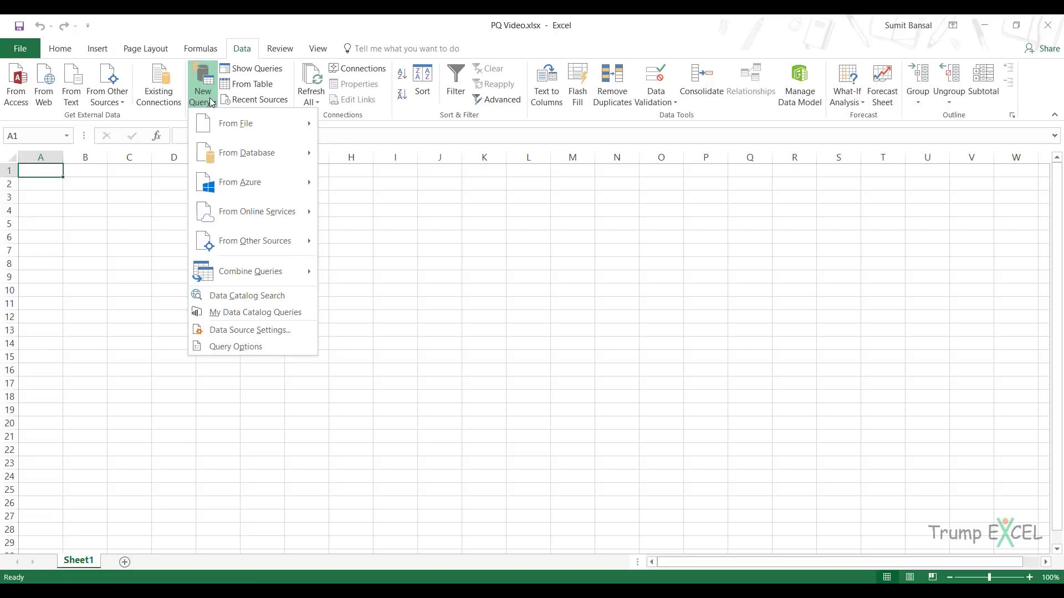
{"action": "mouse_move", "coordinate": [235, 123]}
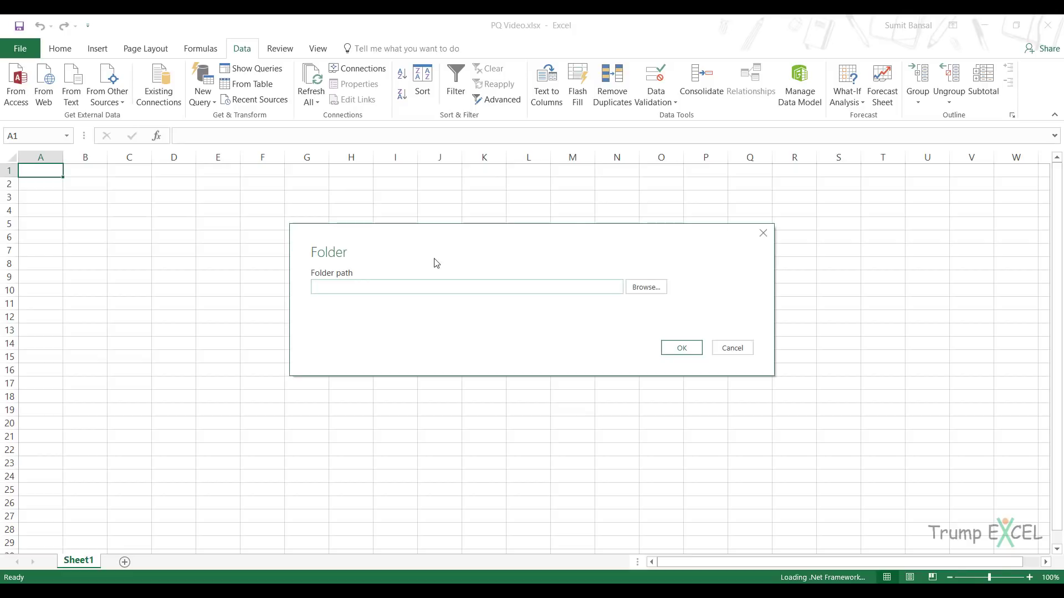
{"action": "left_click", "coordinate": [644, 286]}
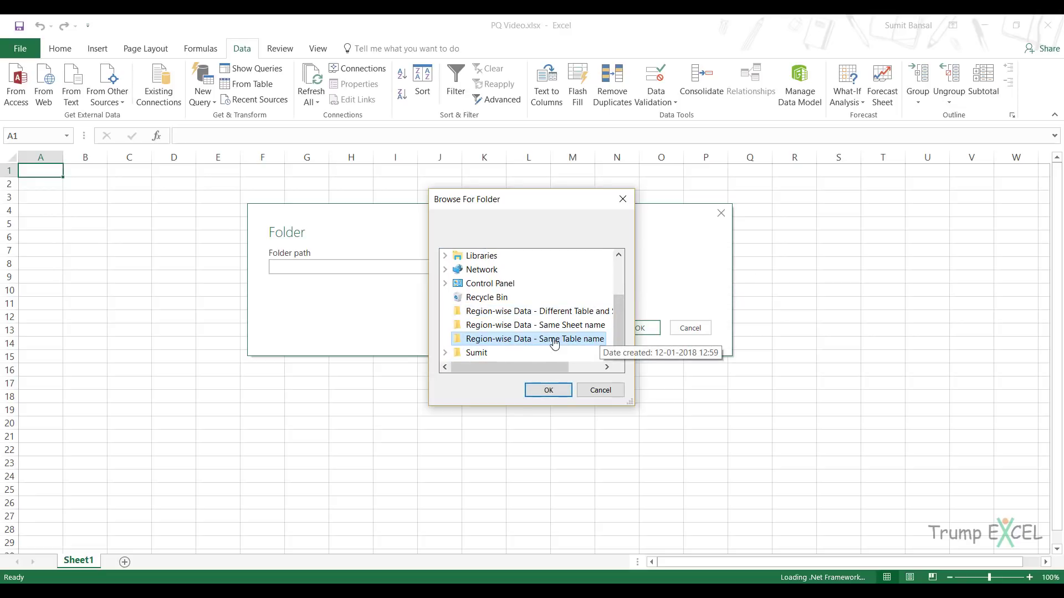
{"action": "left_click", "coordinate": [547, 390]}
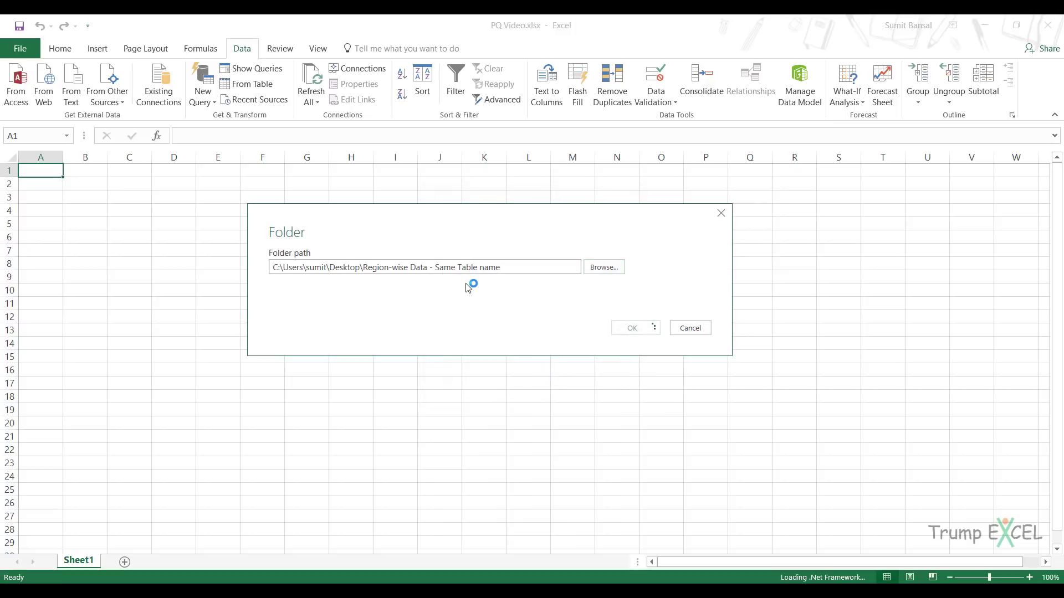
Confirm the folder path to list the East, North, South and West workbooks.
{"action": "left_click", "coordinate": [631, 327]}
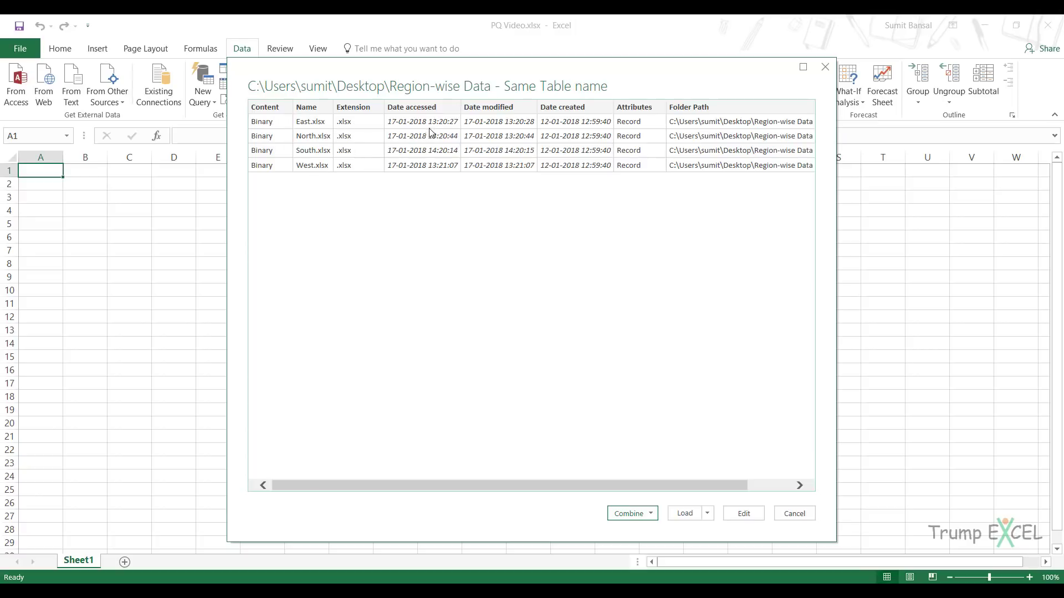
{"action": "mouse_move", "coordinate": [659, 132]}
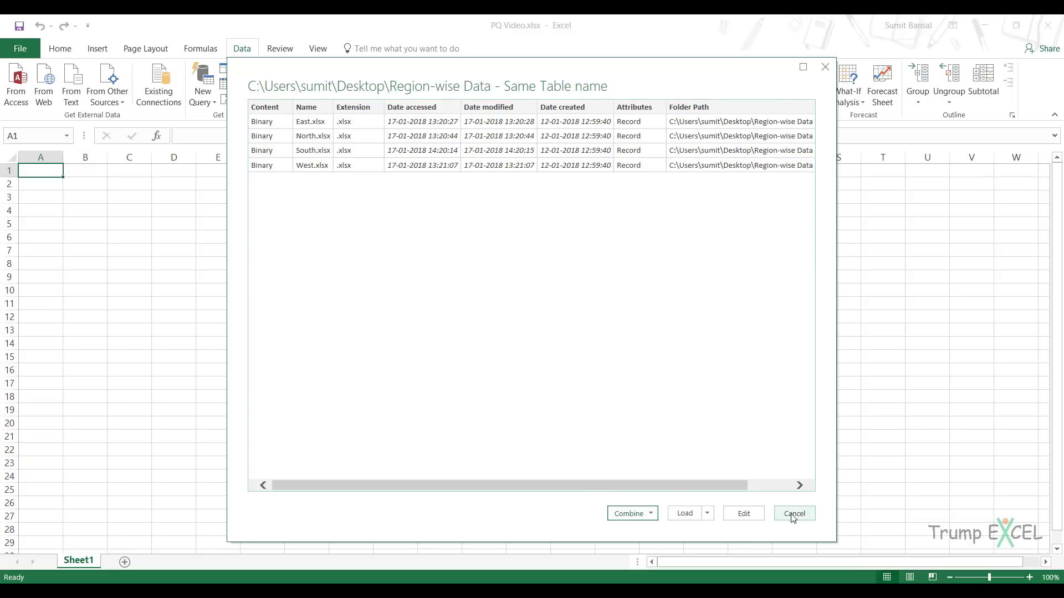
{"action": "mouse_move", "coordinate": [743, 513]}
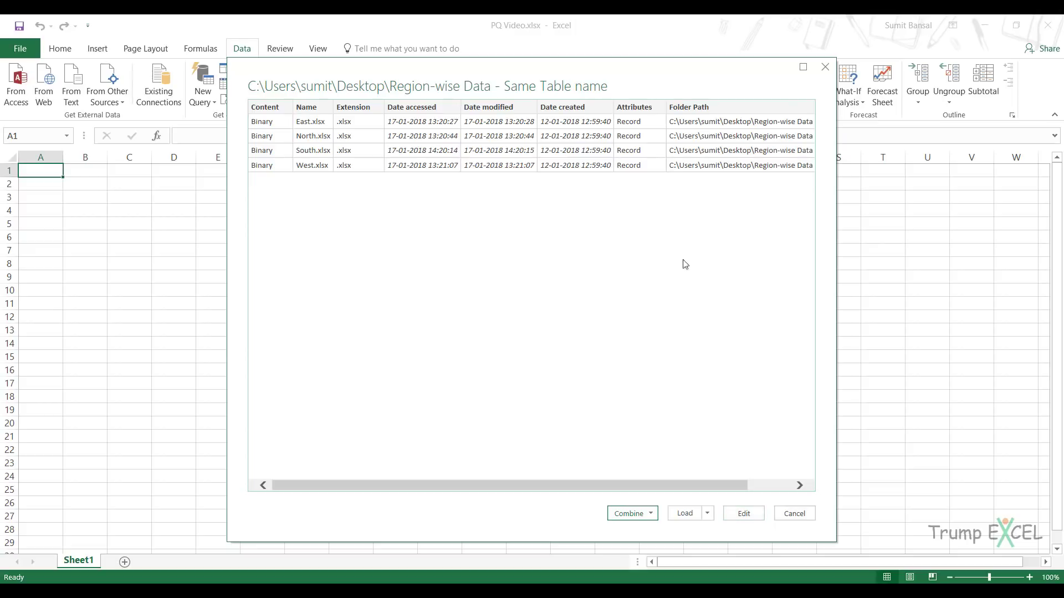
{"action": "mouse_move", "coordinate": [431, 202]}
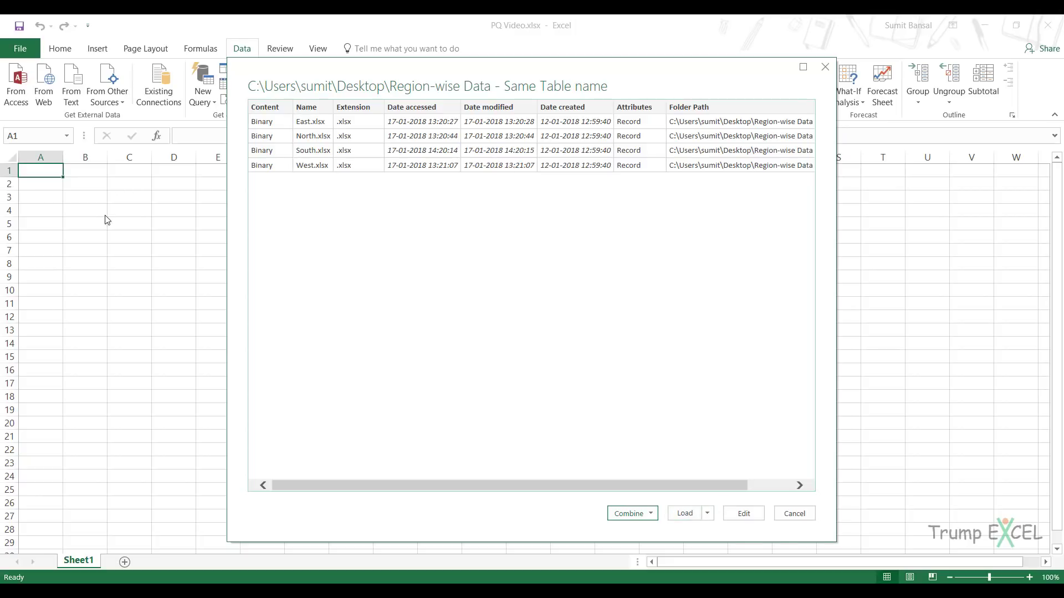
{"action": "mouse_move", "coordinate": [505, 311]}
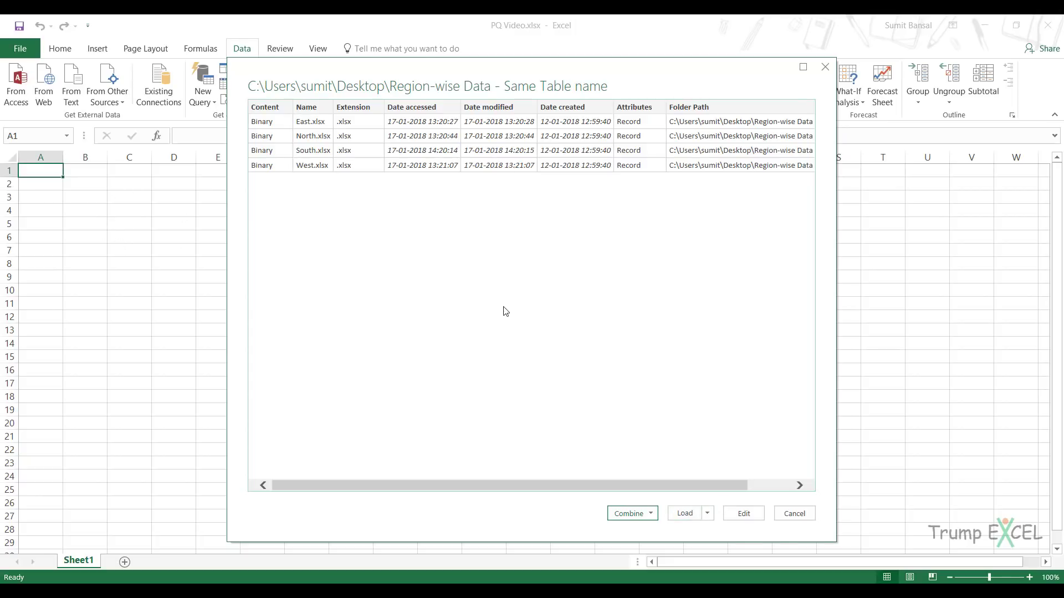
{"action": "mouse_move", "coordinate": [282, 131]}
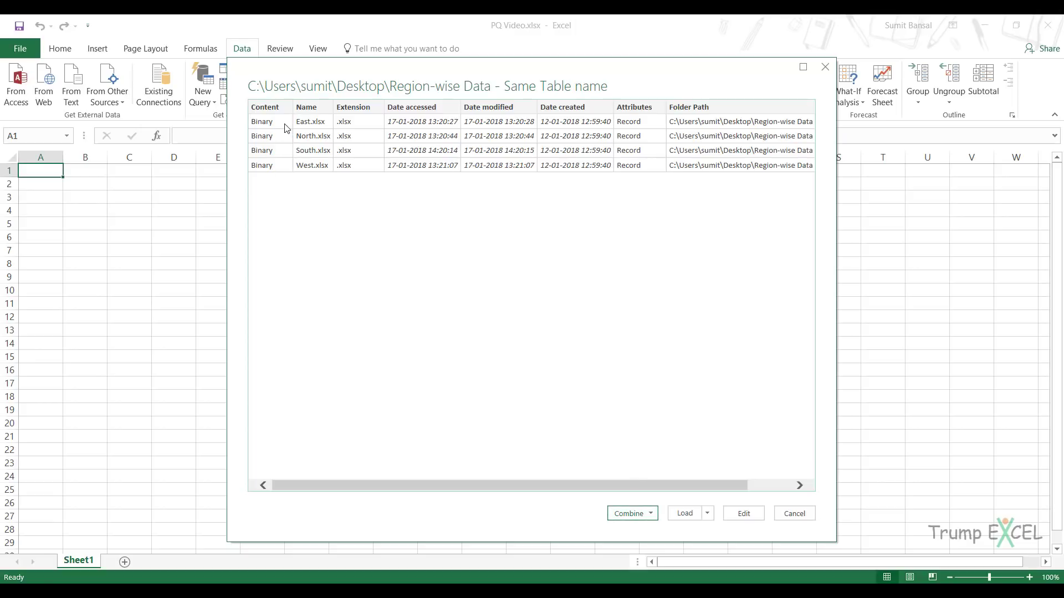
{"action": "mouse_move", "coordinate": [326, 141]}
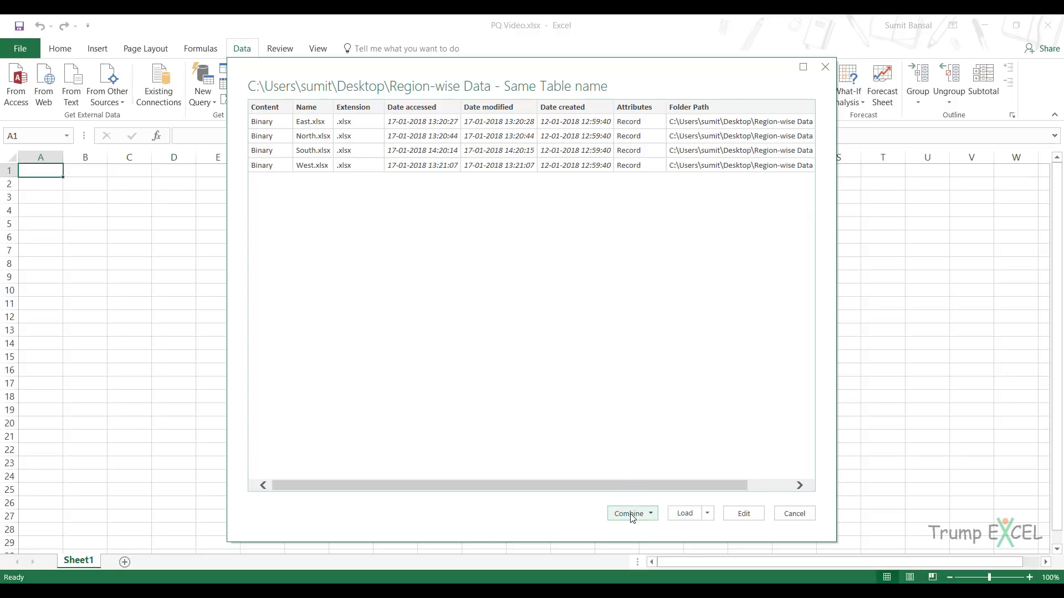
Choose Combine & Load for the four regional workbooks.
{"action": "left_click", "coordinate": [631, 513]}
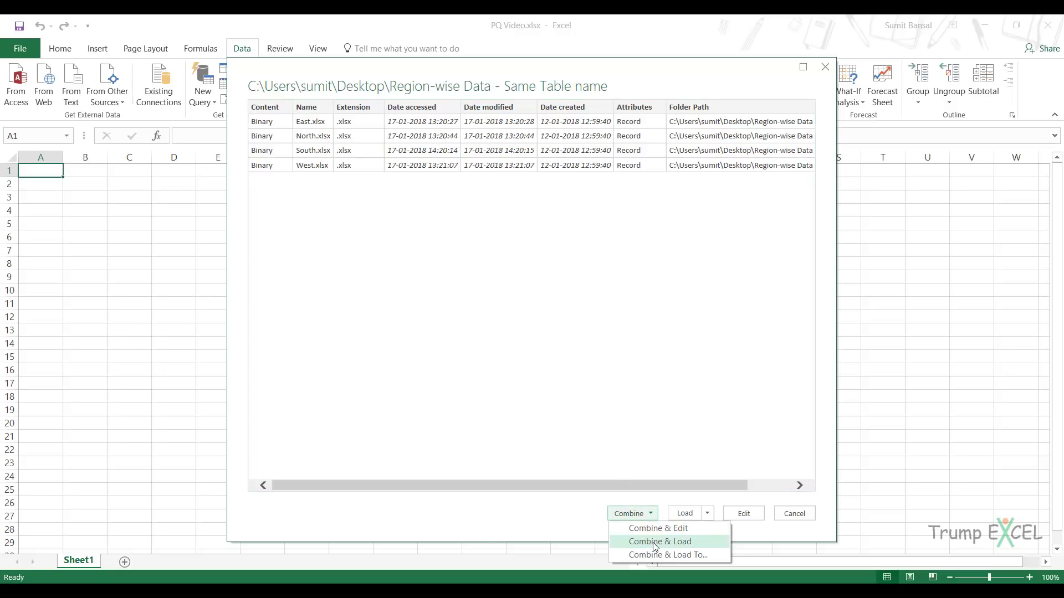
{"action": "mouse_move", "coordinate": [651, 528]}
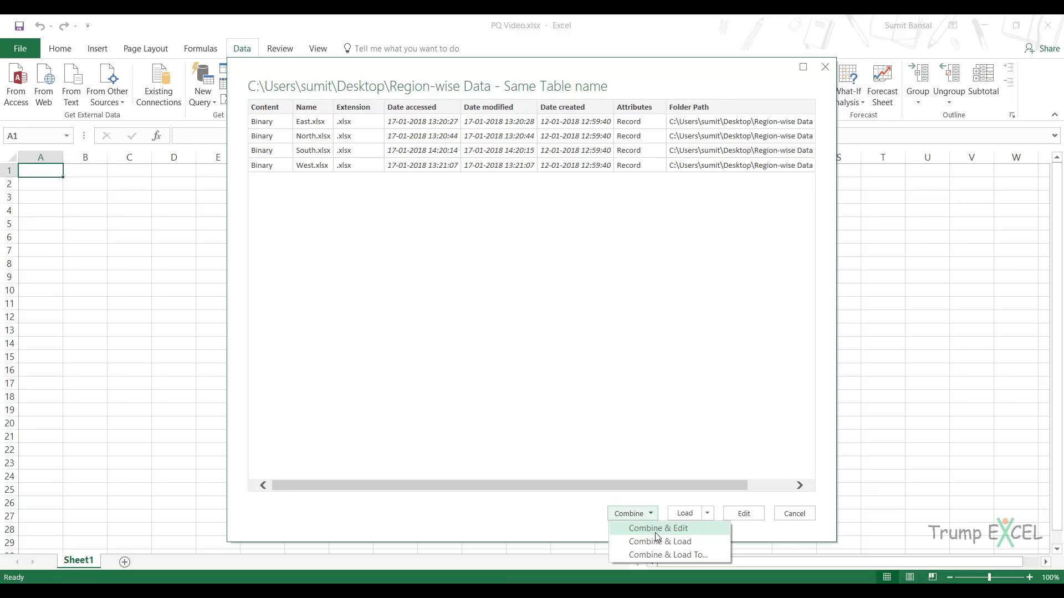
{"action": "mouse_move", "coordinate": [660, 541]}
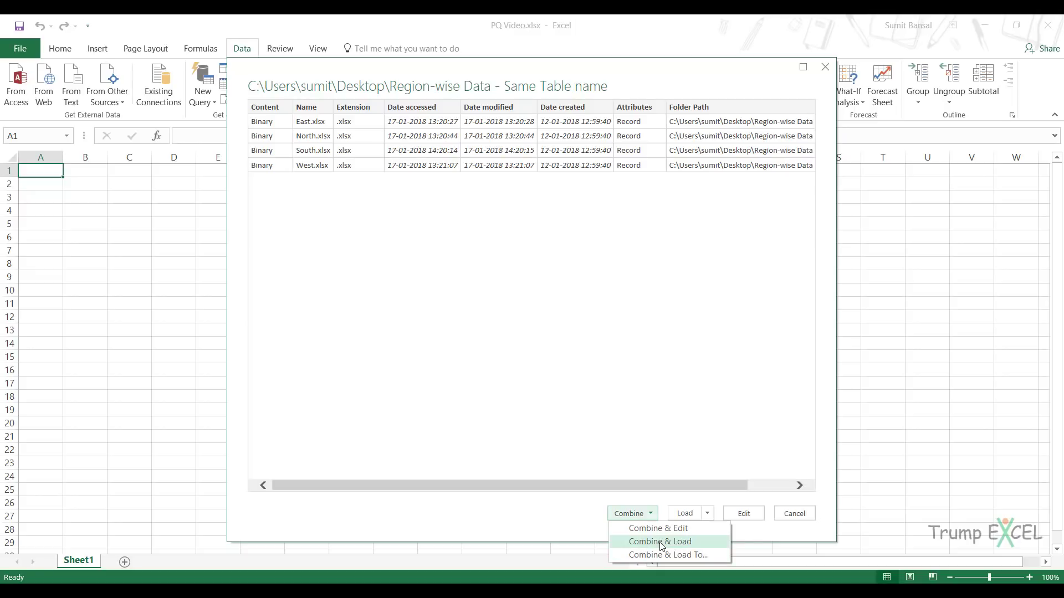
{"action": "left_click", "coordinate": [659, 542]}
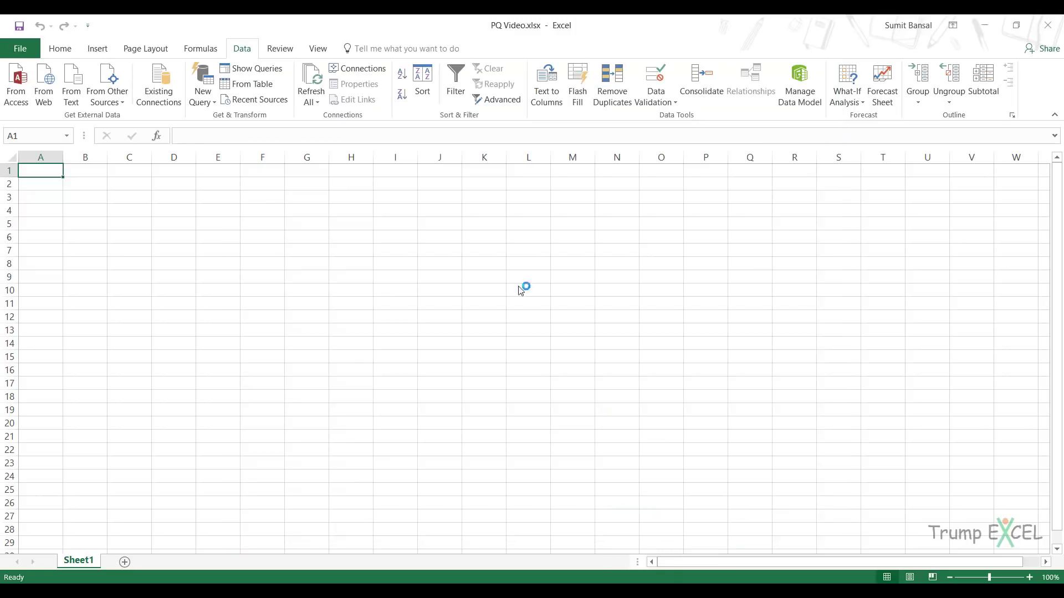
{"action": "mouse_move", "coordinate": [532, 221]}
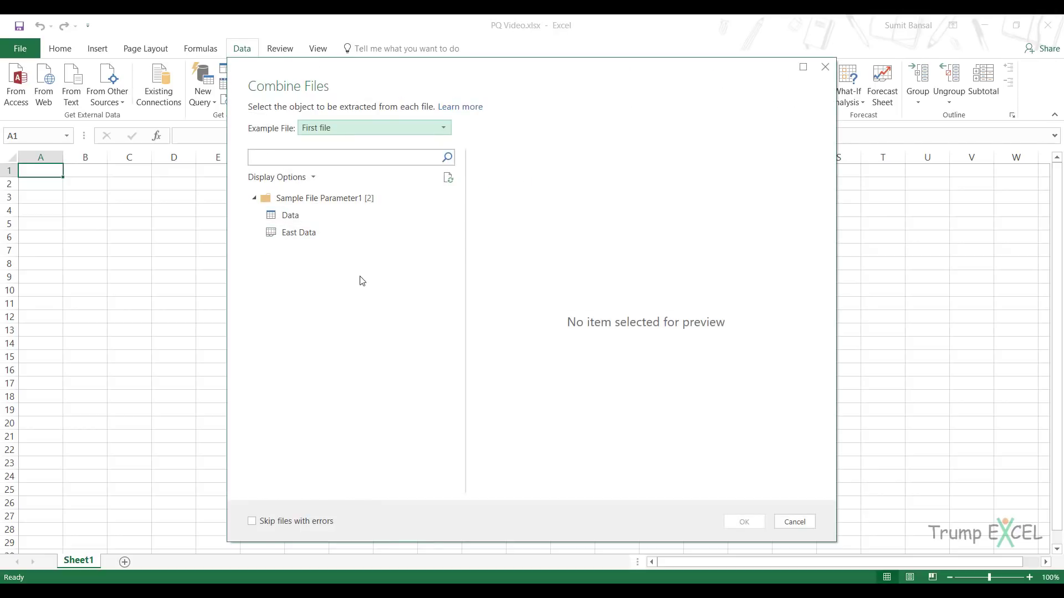
{"action": "mouse_move", "coordinate": [345, 292]}
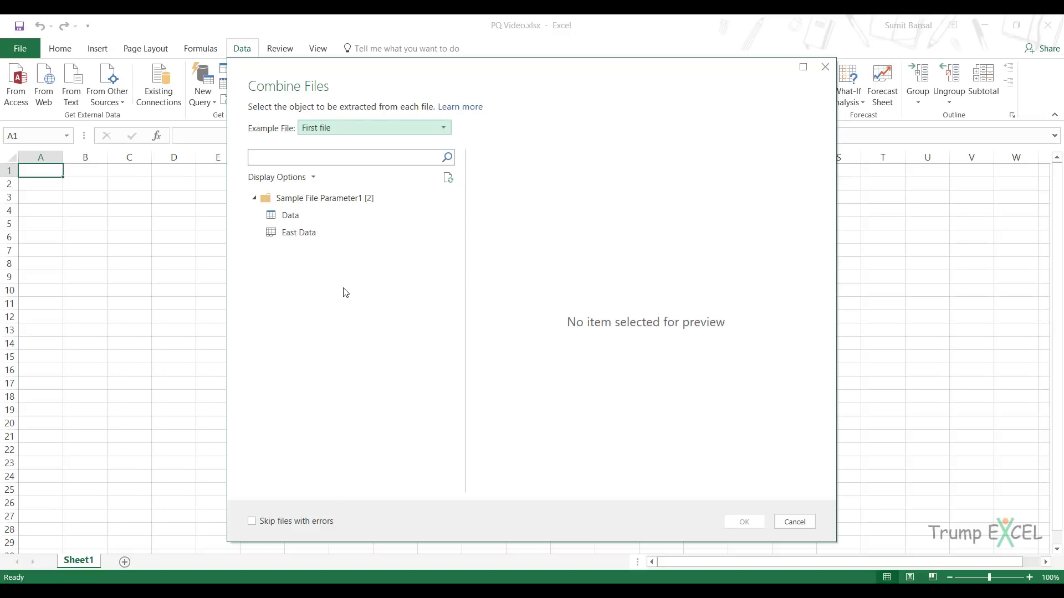
{"action": "mouse_move", "coordinate": [351, 264]}
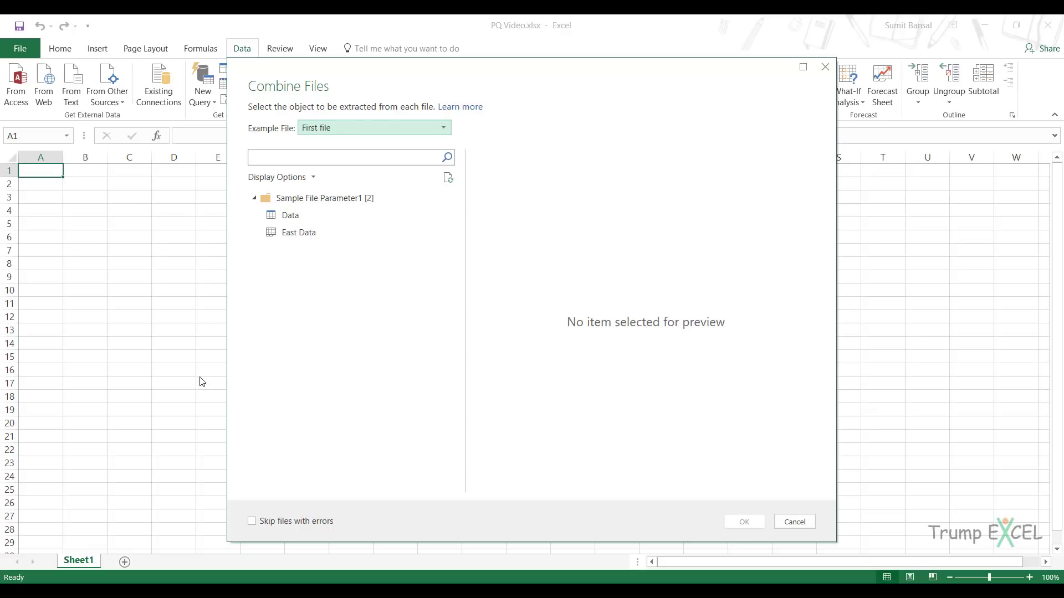
{"action": "mouse_move", "coordinate": [293, 288]}
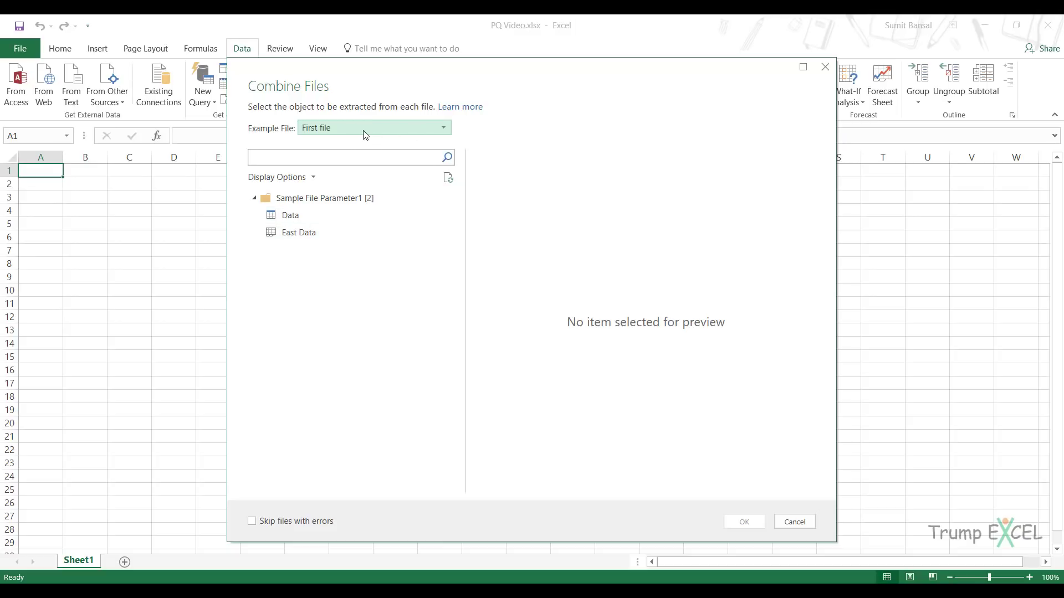
Keep First file as the example file in the Combine Files dialog.
{"action": "left_click", "coordinate": [373, 128]}
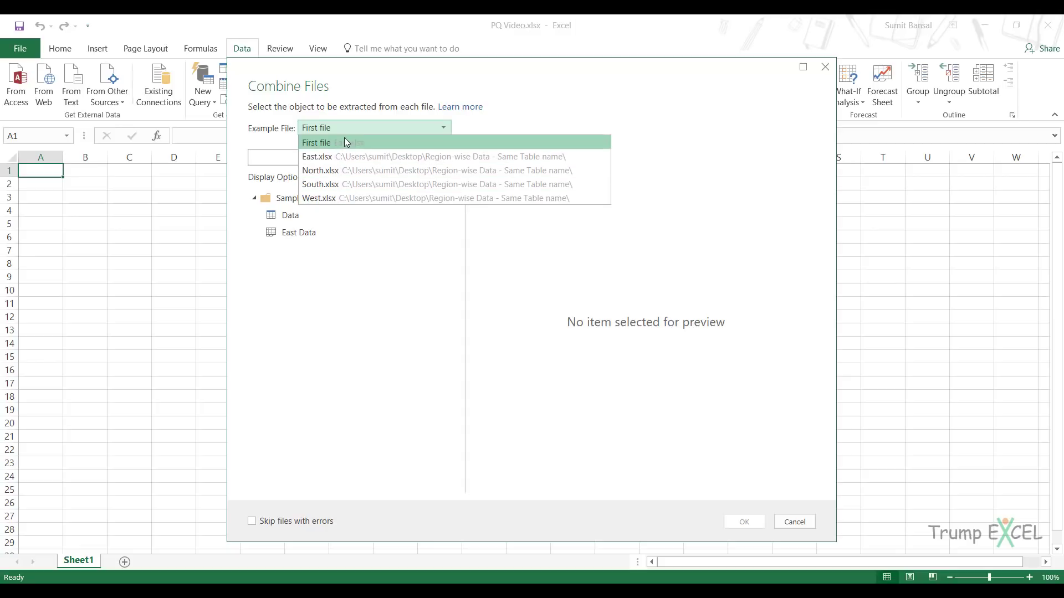
{"action": "left_click", "coordinate": [315, 142]}
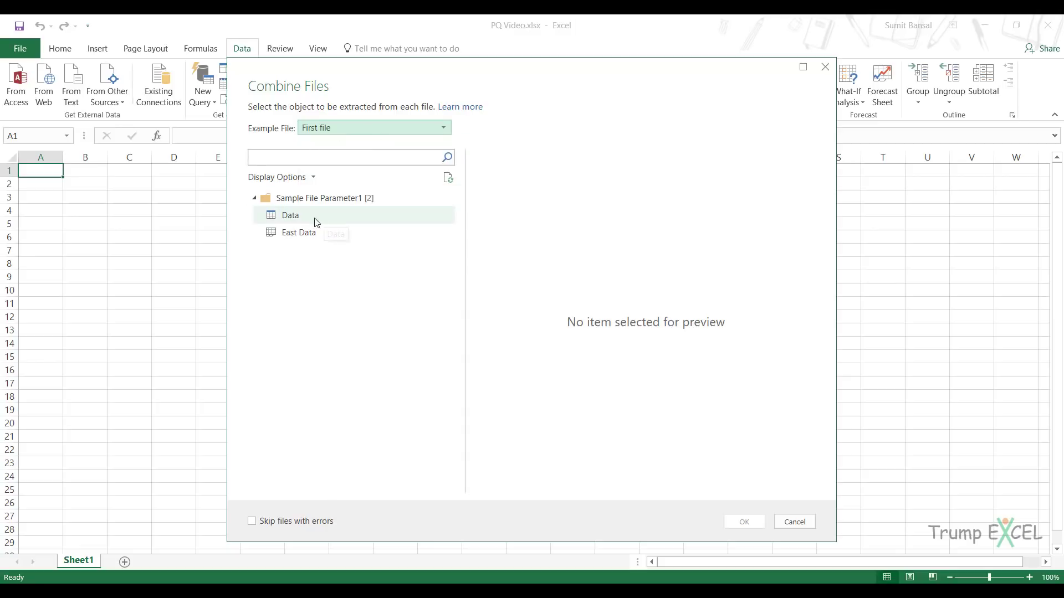
{"action": "mouse_move", "coordinate": [276, 228]}
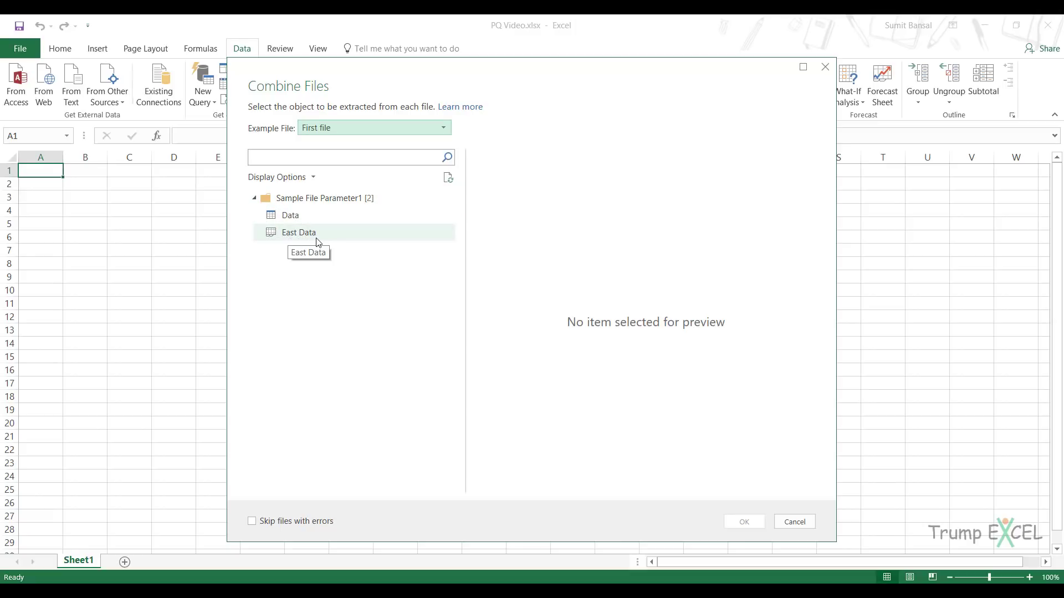
{"action": "mouse_move", "coordinate": [289, 215]}
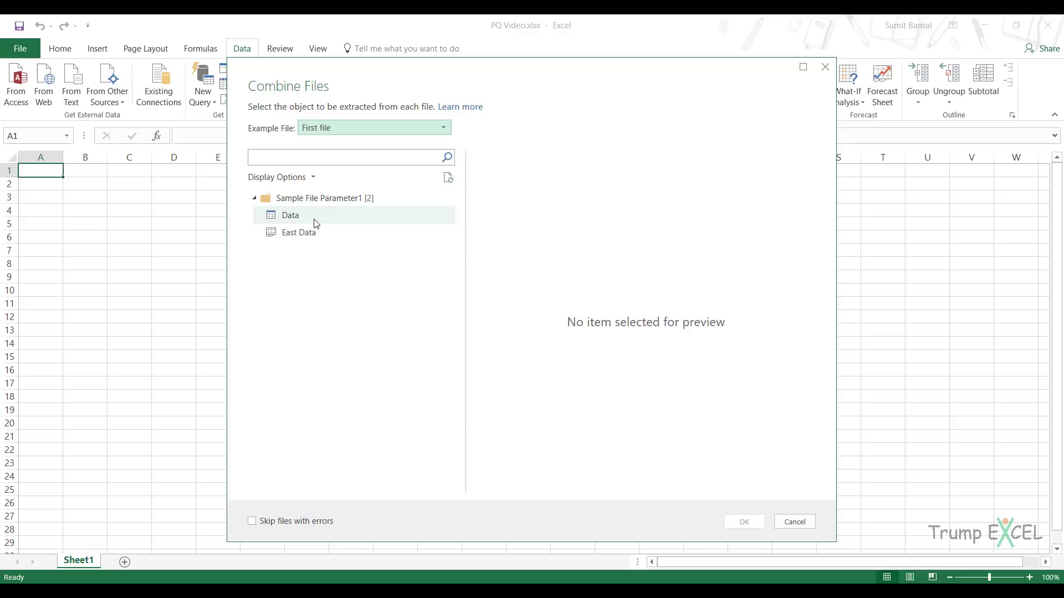
Pick the Data table under Sample File Parameter1 to preview its Store and Q1–Q4 columns.
{"action": "left_click", "coordinate": [290, 215]}
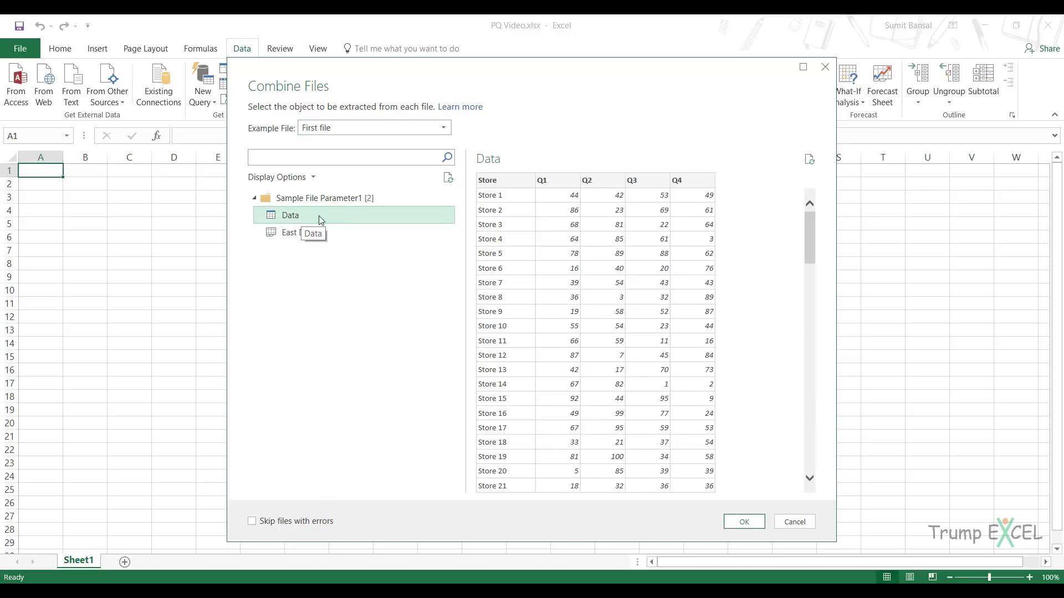
{"action": "mouse_move", "coordinate": [416, 223]}
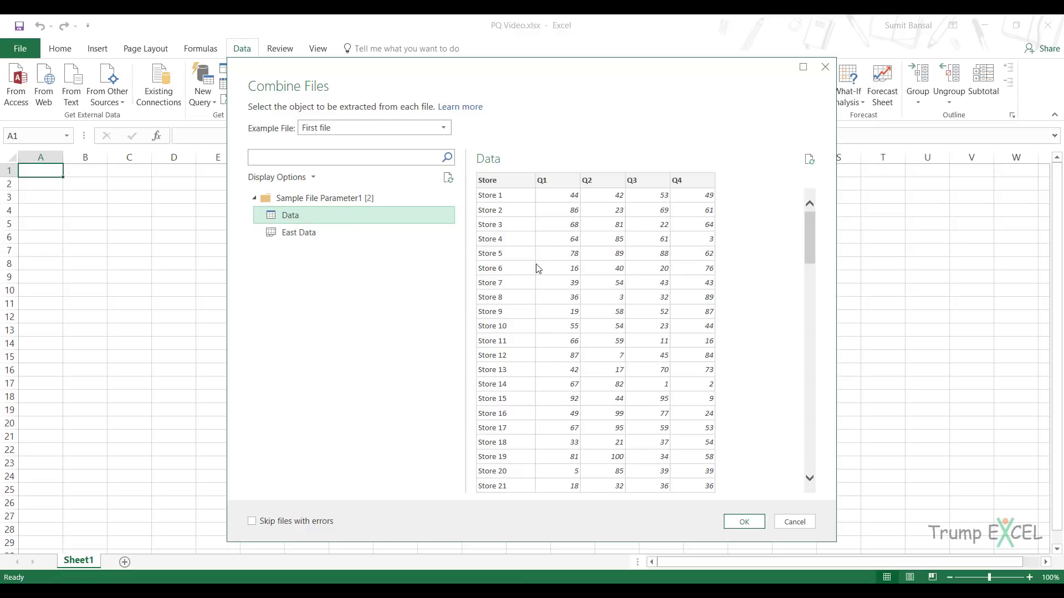
{"action": "mouse_move", "coordinate": [403, 220]}
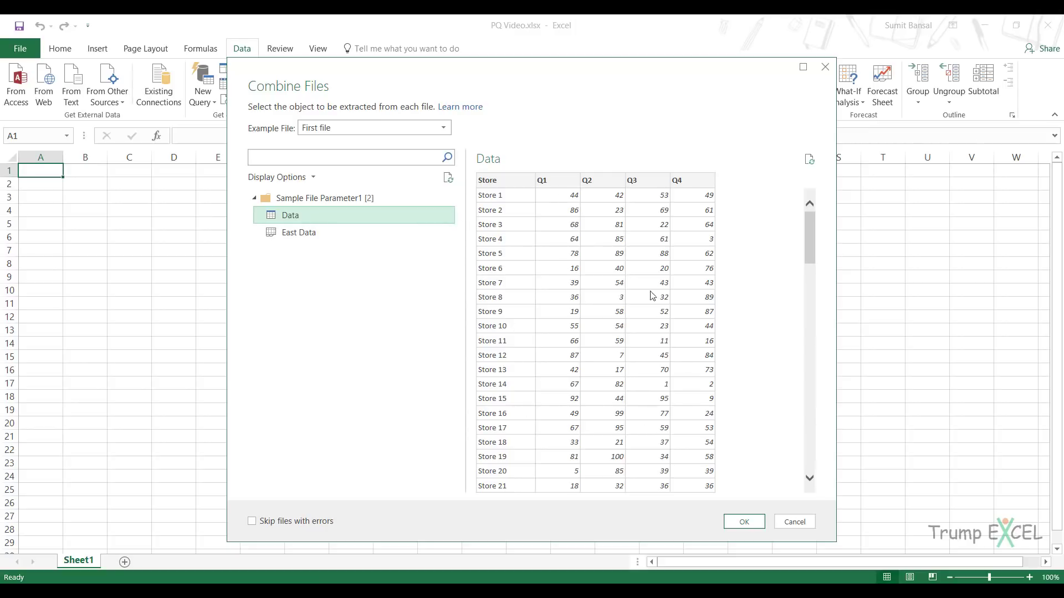
{"action": "mouse_move", "coordinate": [535, 372]}
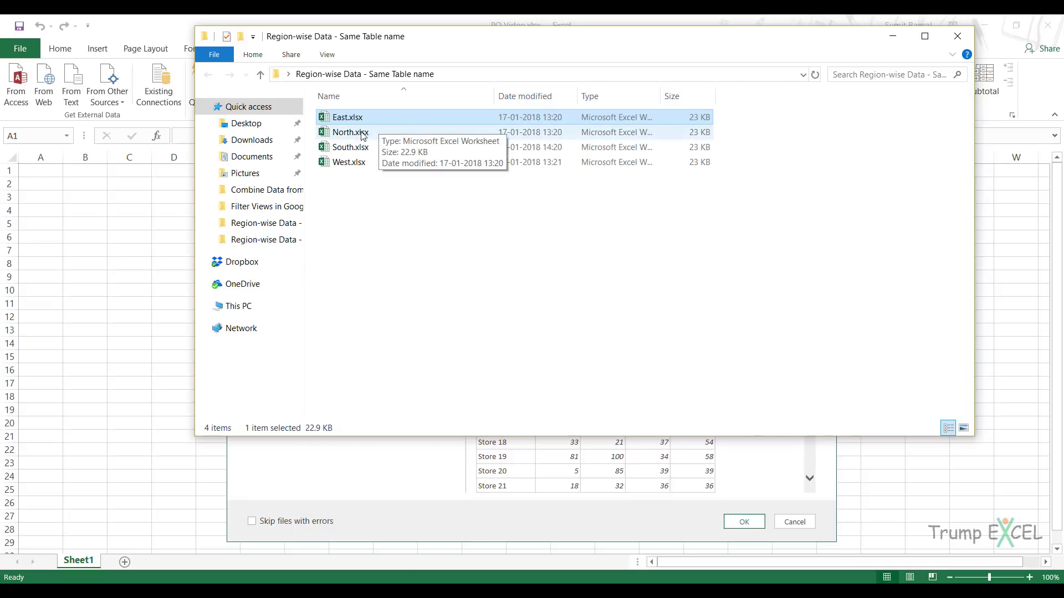
{"action": "mouse_move", "coordinate": [716, 85]}
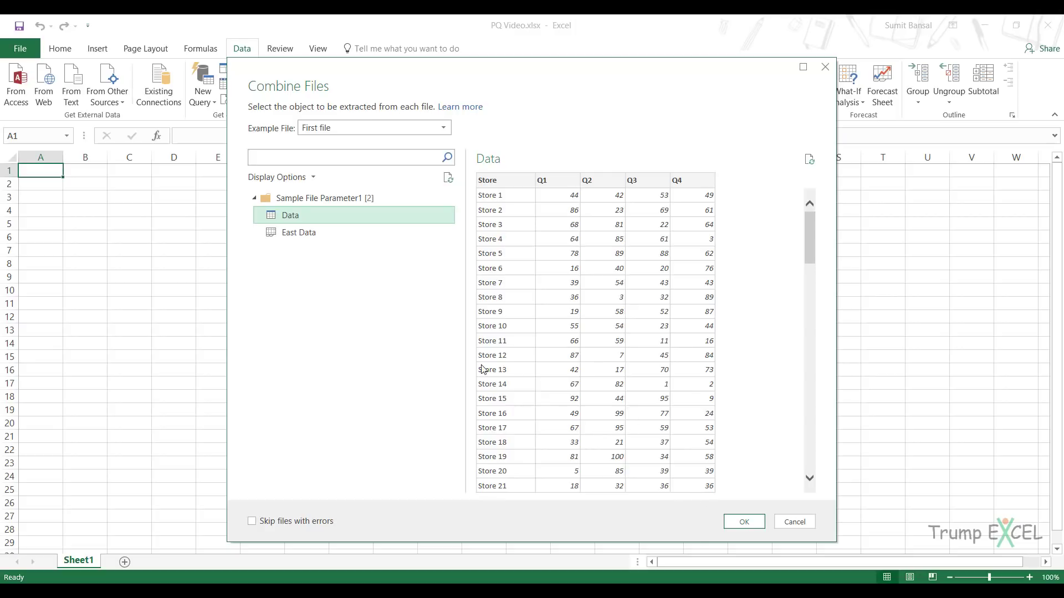
{"action": "mouse_move", "coordinate": [587, 425]}
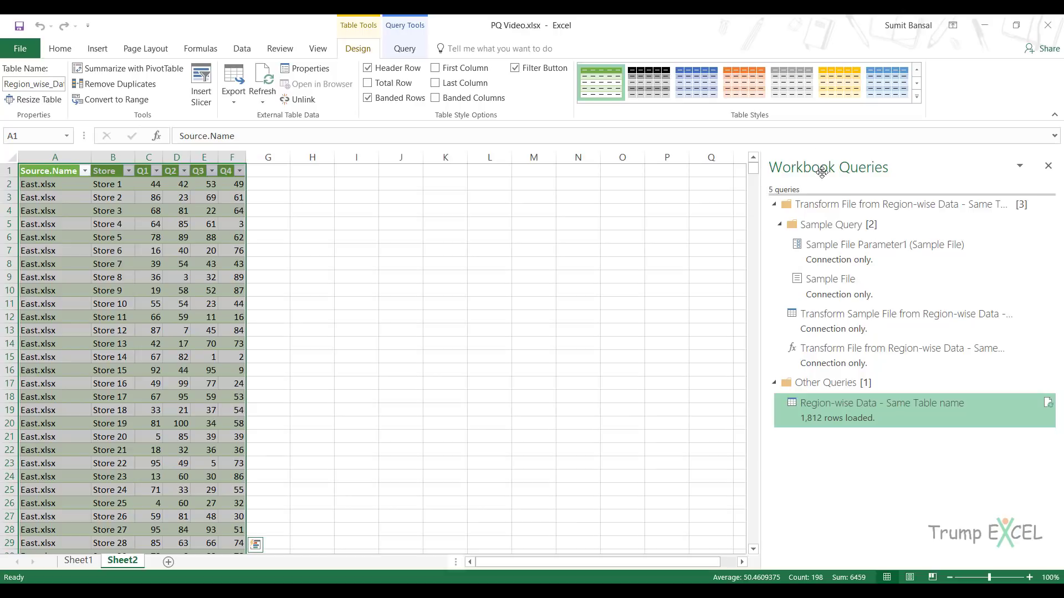
{"action": "mouse_move", "coordinate": [882, 403]}
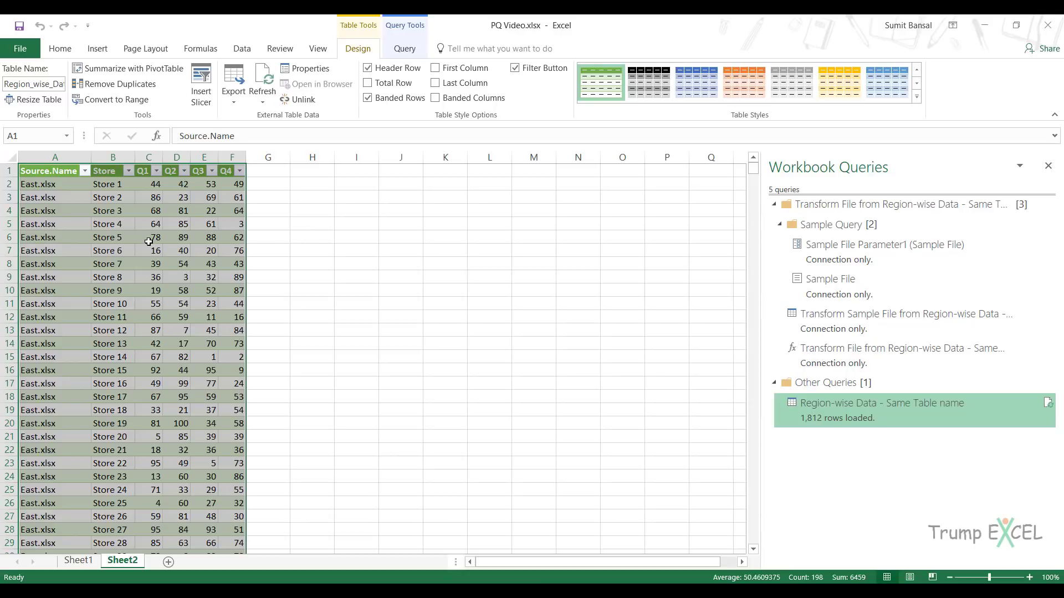
{"action": "mouse_move", "coordinate": [115, 192]}
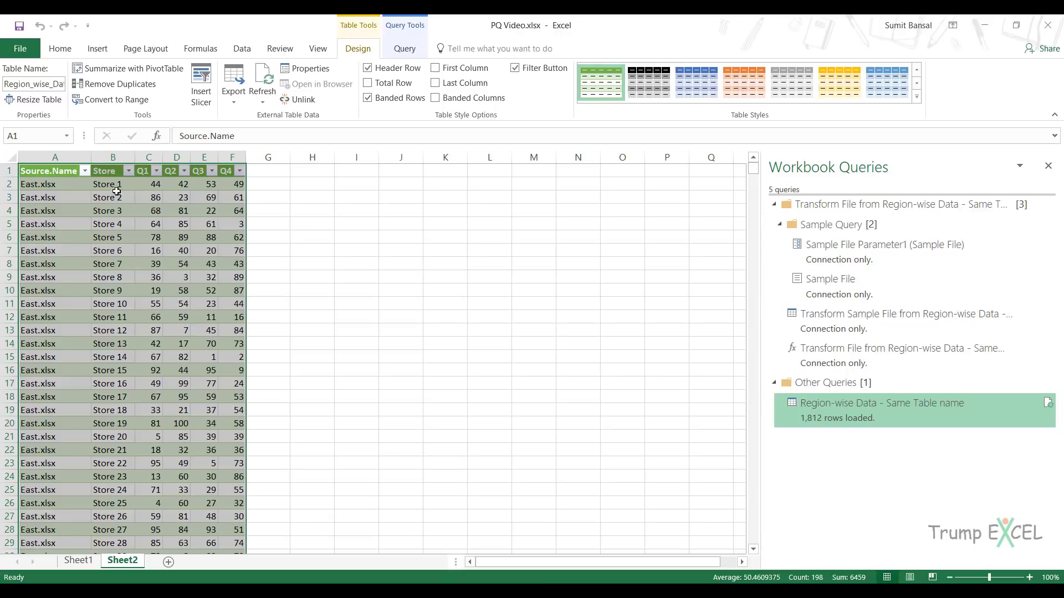
{"action": "mouse_move", "coordinate": [111, 244]}
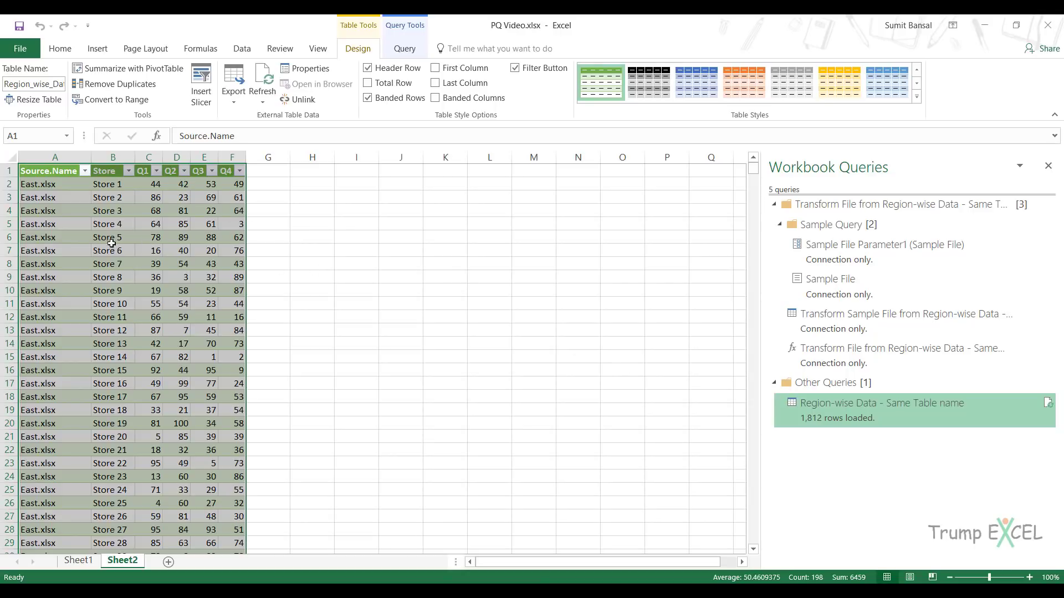
{"action": "left_click", "coordinate": [112, 170]}
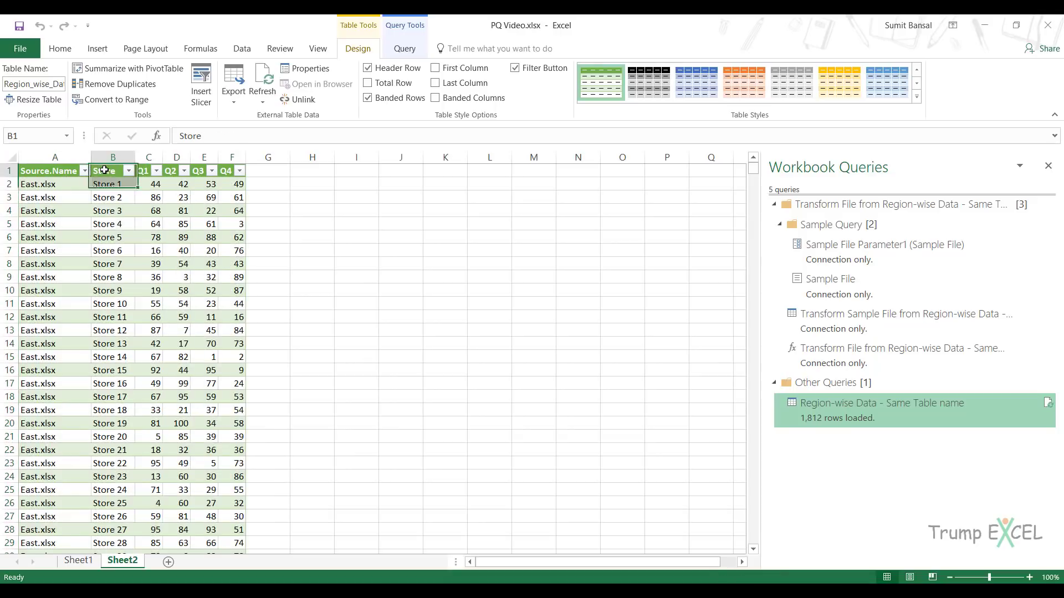
{"action": "left_click", "coordinate": [113, 170]}
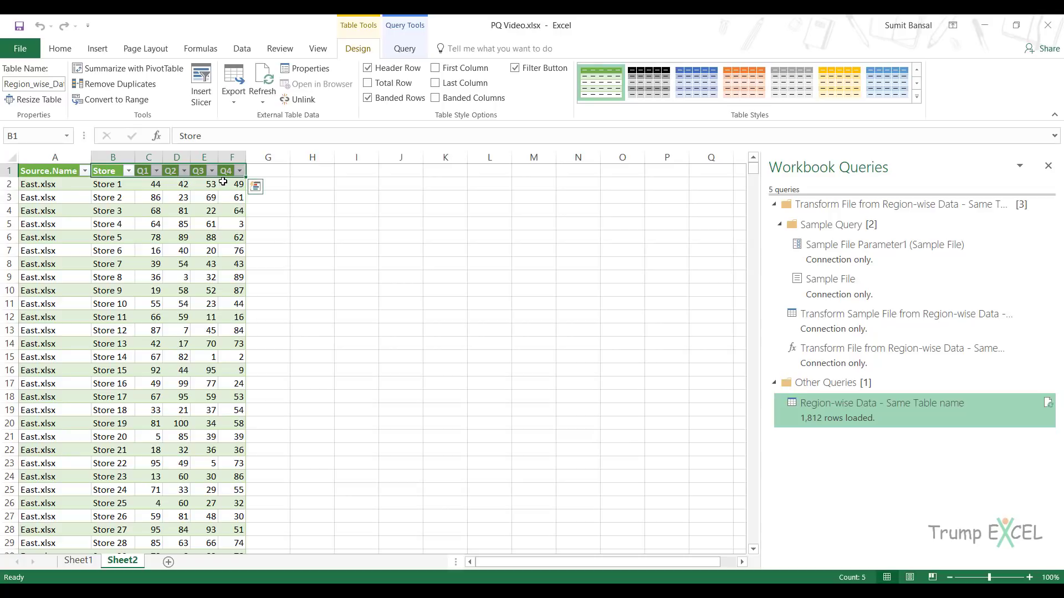
{"action": "mouse_move", "coordinate": [100, 210]}
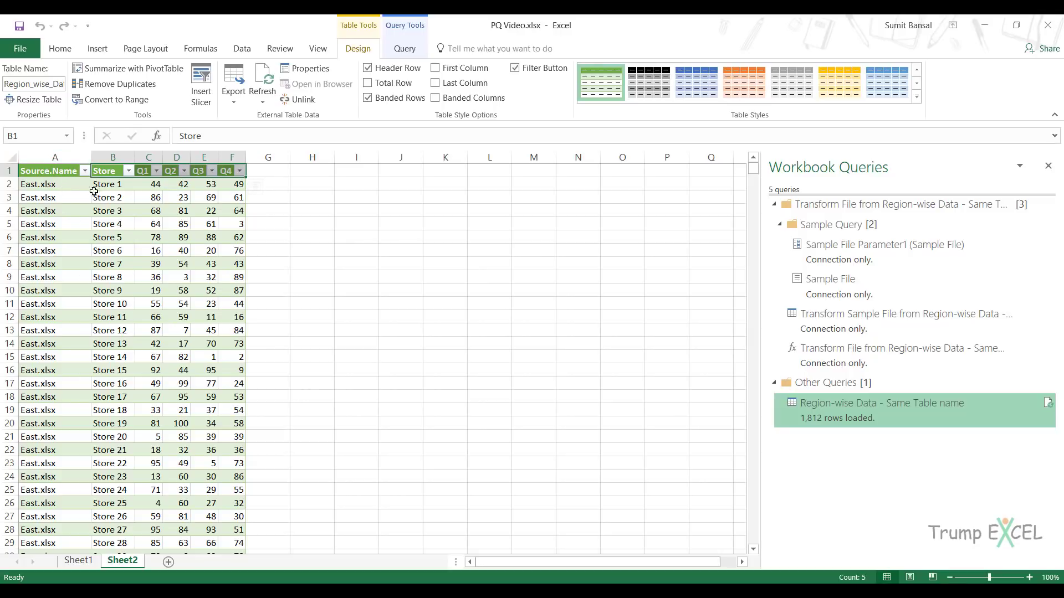
{"action": "mouse_move", "coordinate": [59, 185]}
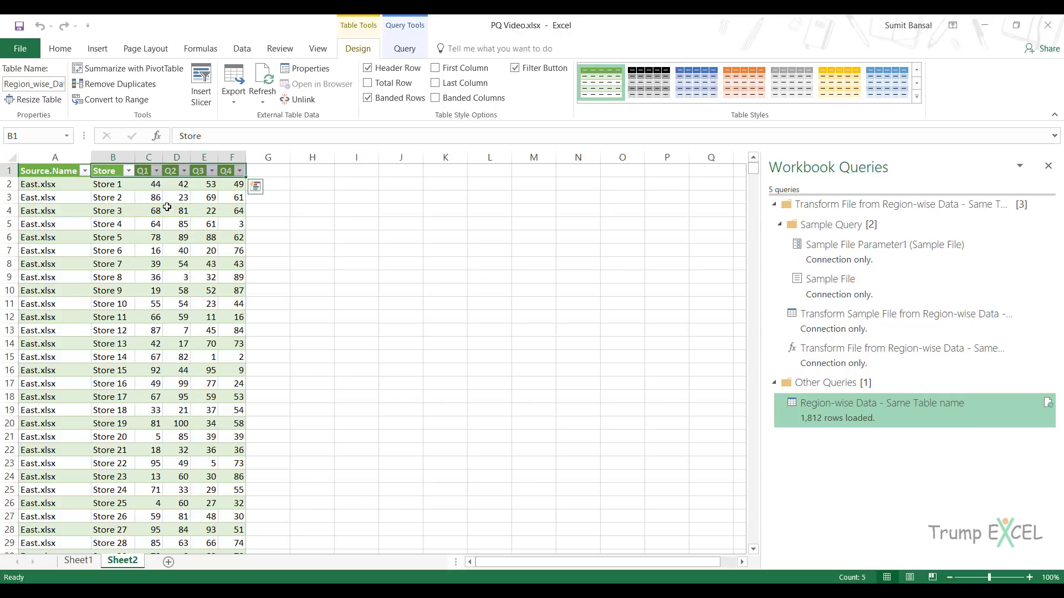
{"action": "mouse_move", "coordinate": [172, 264]}
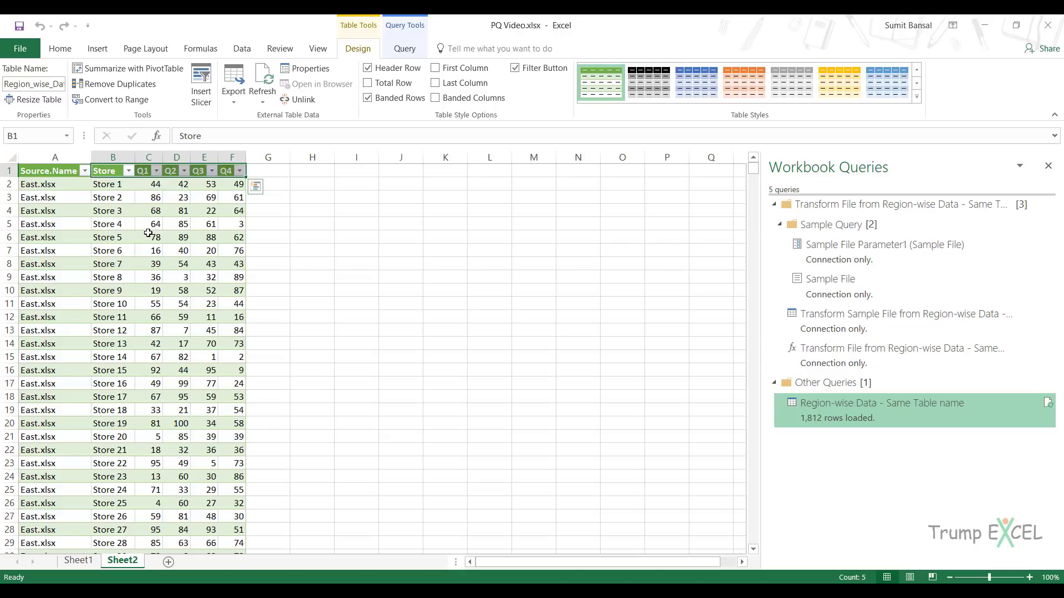
{"action": "mouse_move", "coordinate": [130, 277]}
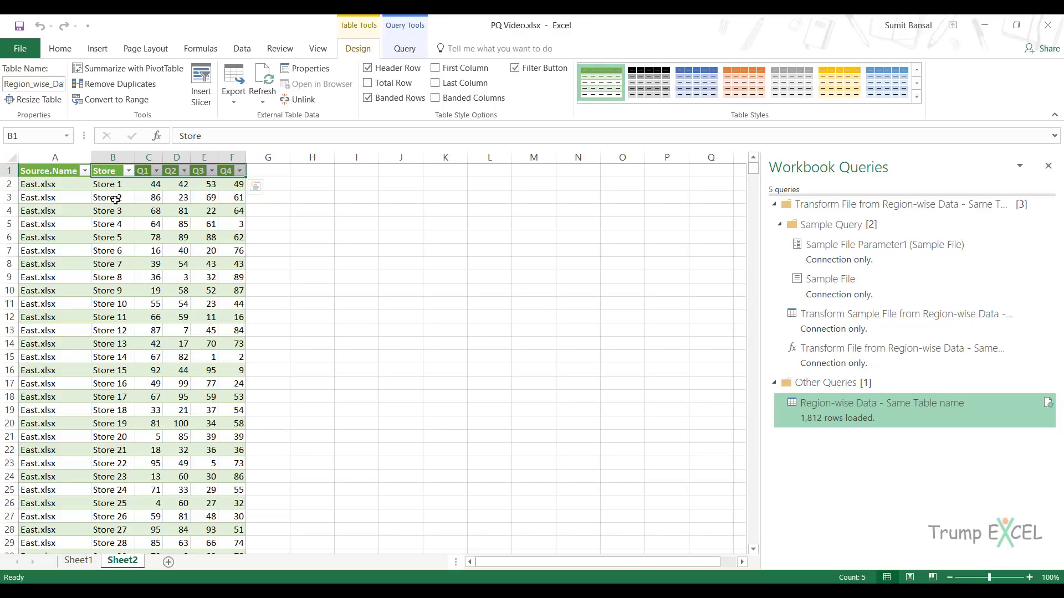
{"action": "mouse_move", "coordinate": [113, 170]}
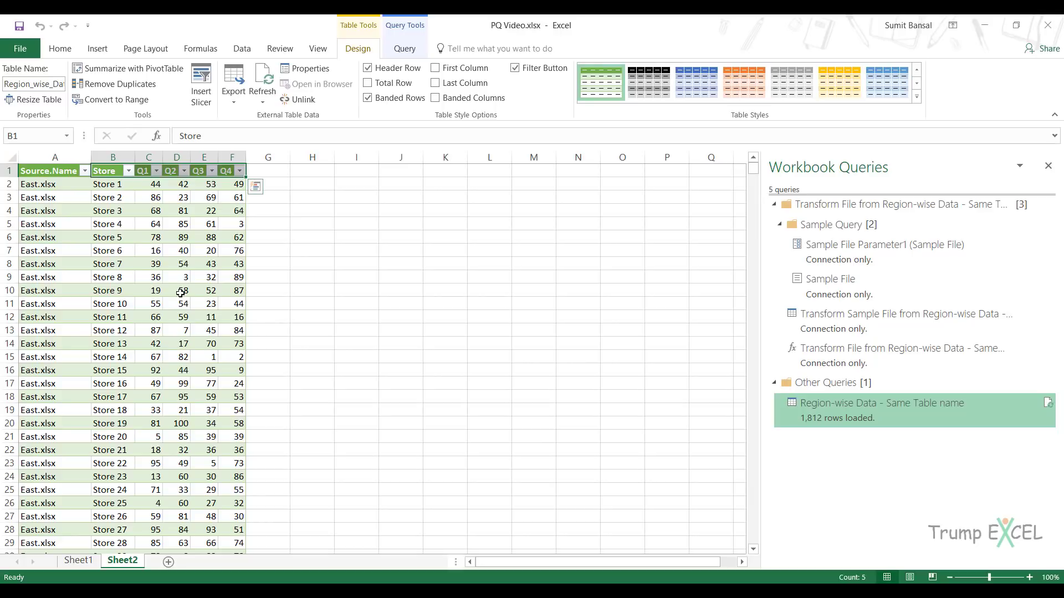
{"action": "mouse_move", "coordinate": [191, 296]}
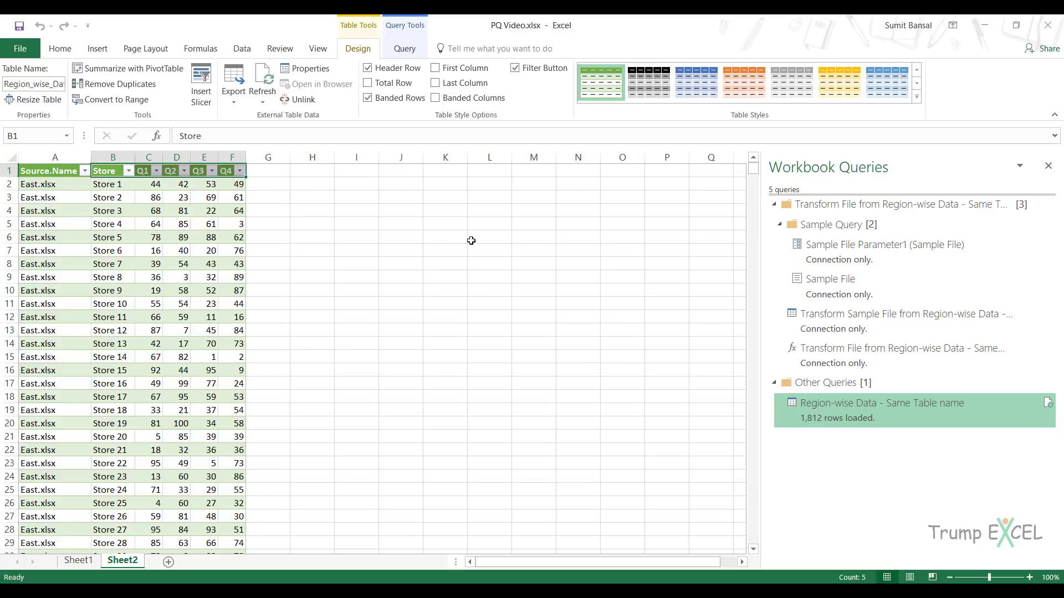
Remove the Sheet2 combined-data sheet, leaving only Sheet1.
{"action": "right_click", "coordinate": [123, 559]}
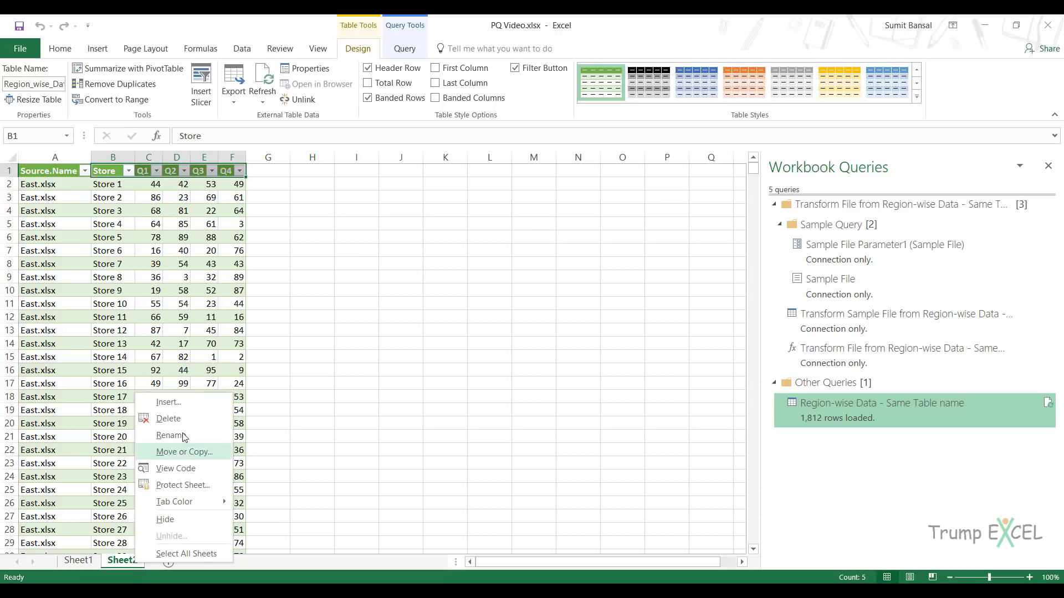
{"action": "left_click", "coordinate": [169, 419]}
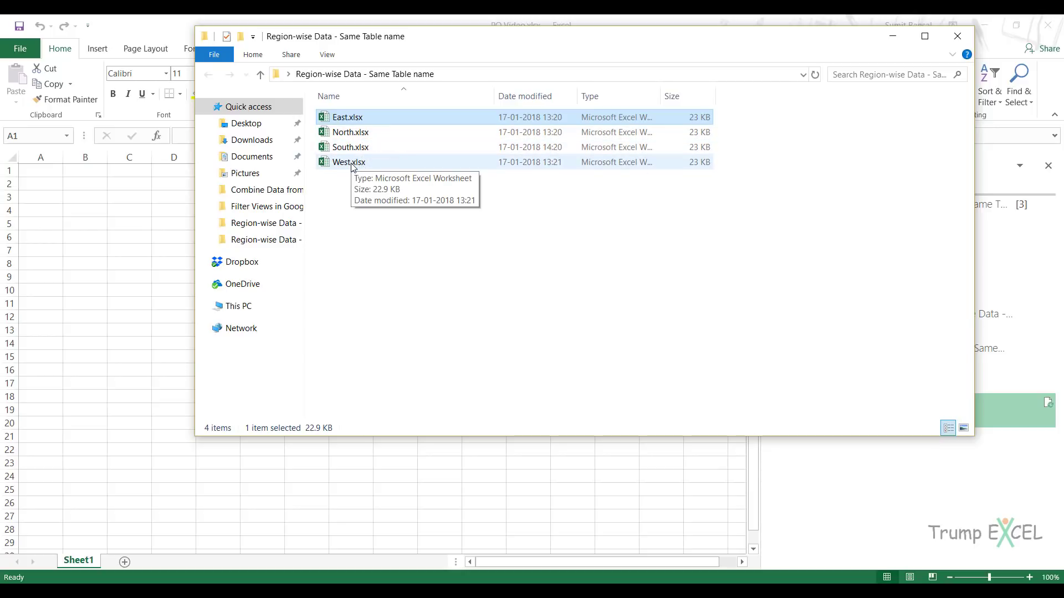
Open West.xlsx and select its second-quarter column header, which reads 'Q 2'.
{"action": "double_click", "coordinate": [349, 161]}
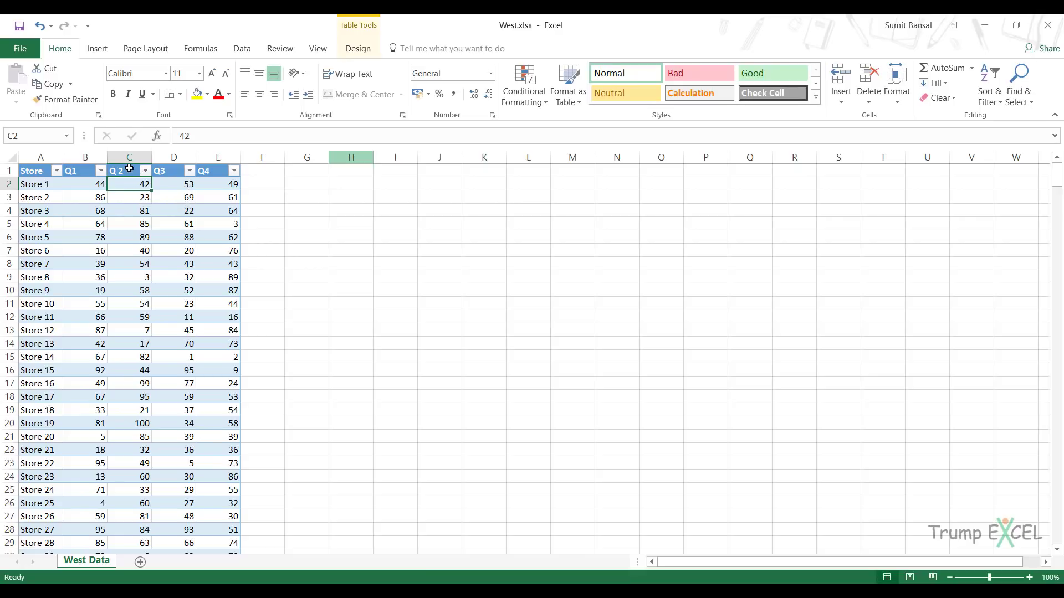
{"action": "left_click", "coordinate": [128, 170]}
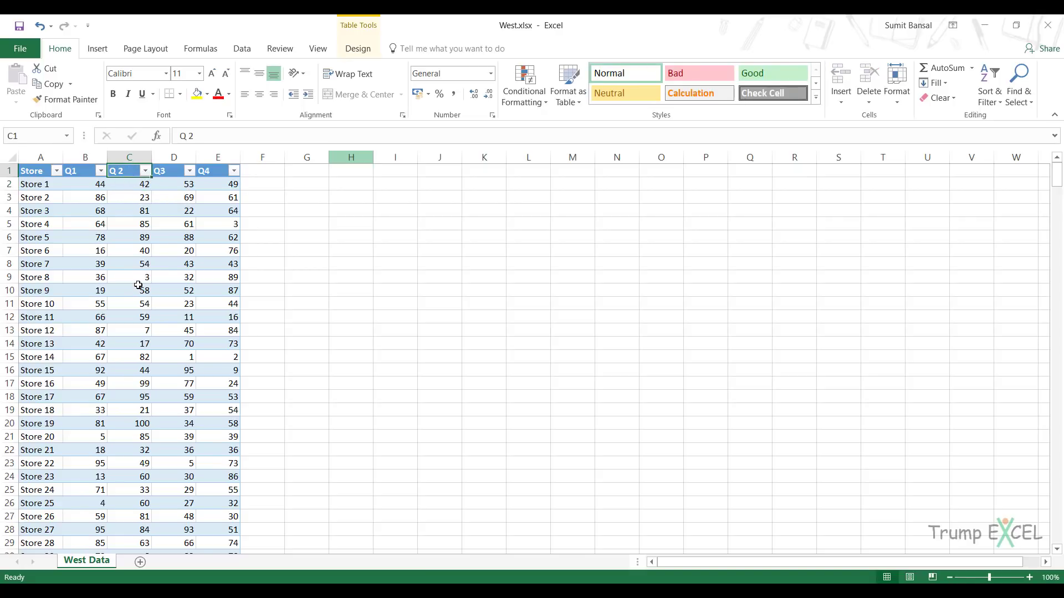
{"action": "mouse_move", "coordinate": [130, 185]}
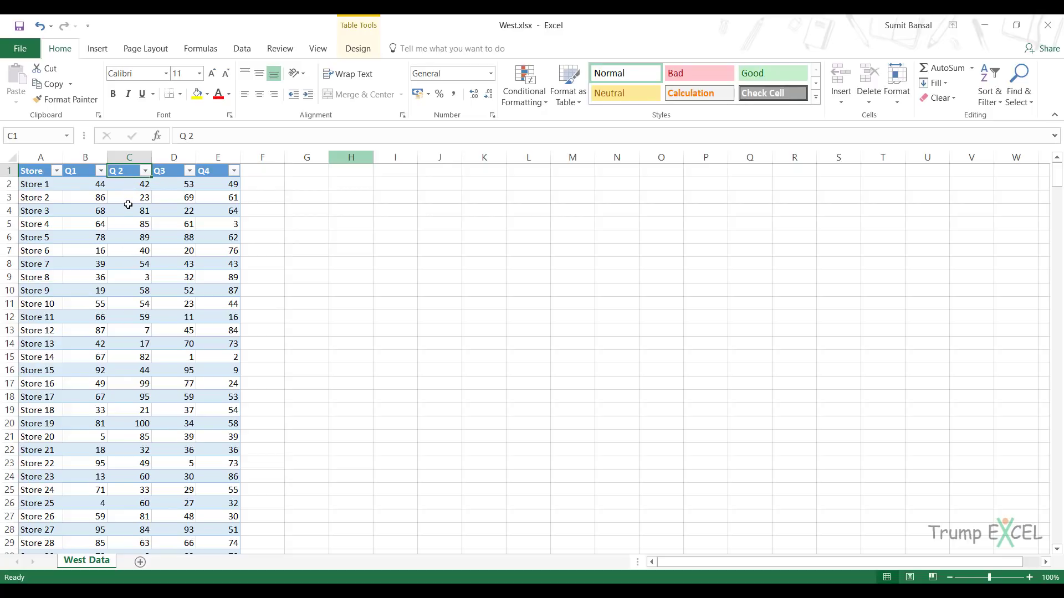
{"action": "mouse_move", "coordinate": [275, 186]}
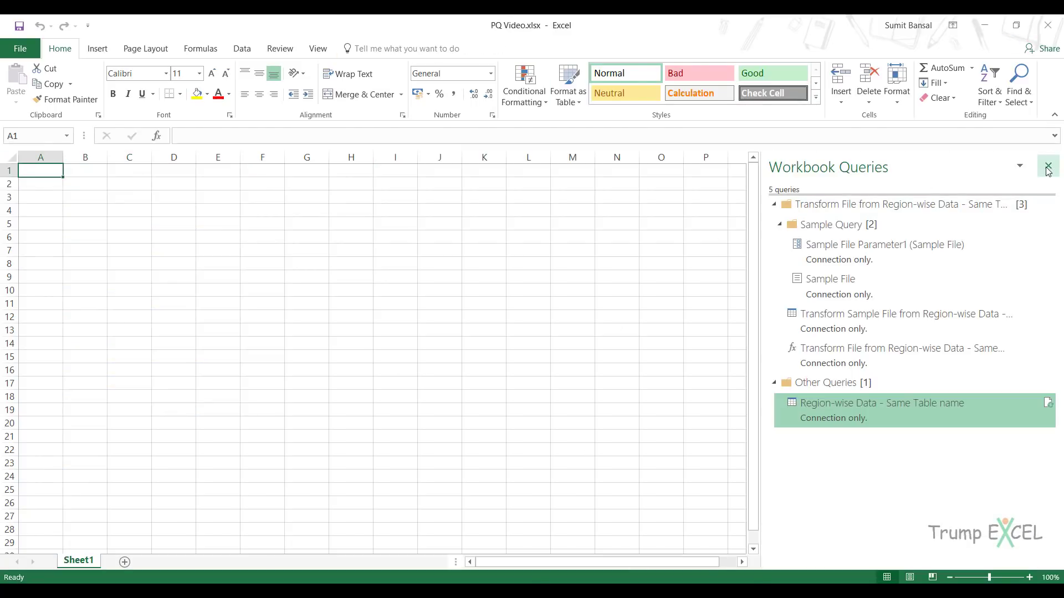
Build a From Folder query on Region-wise Data - Same Table name, combining each file's Data table.
{"action": "left_click", "coordinate": [96, 48]}
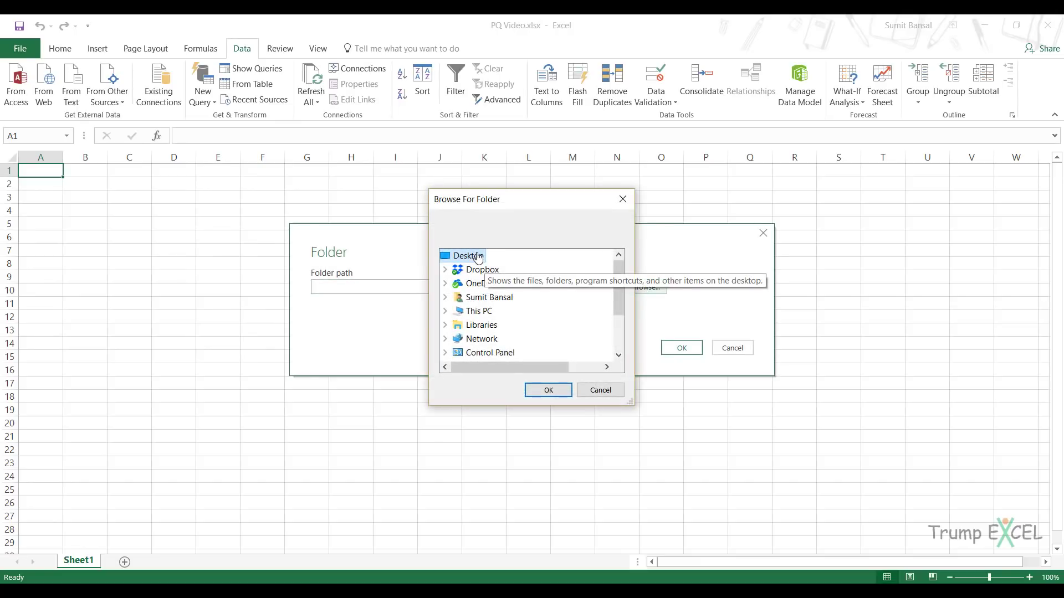
{"action": "scroll", "scroll_direction": "down", "scroll_amount": 3}
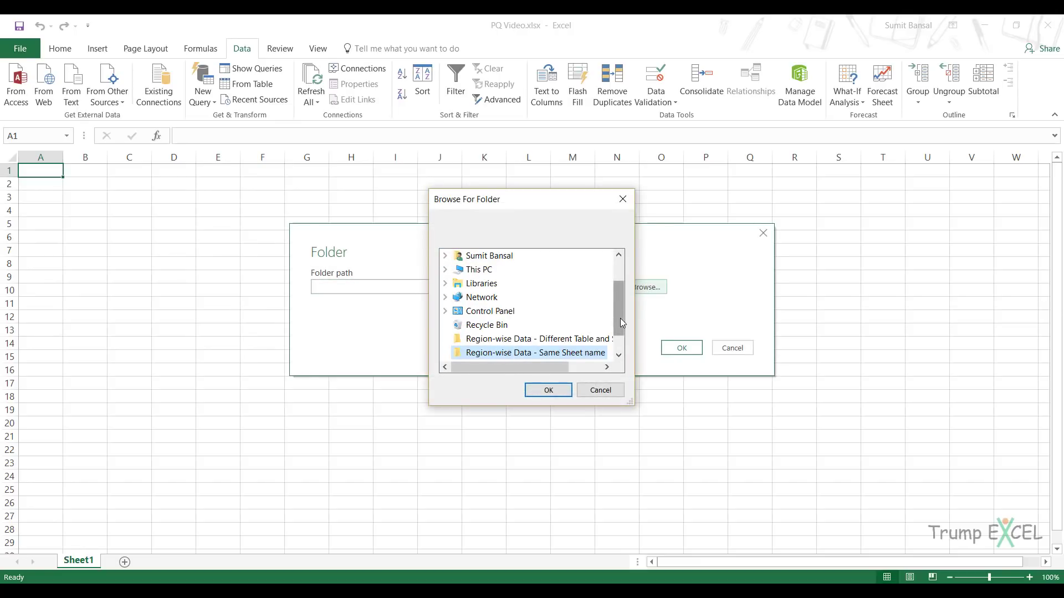
{"action": "left_click", "coordinate": [547, 390]}
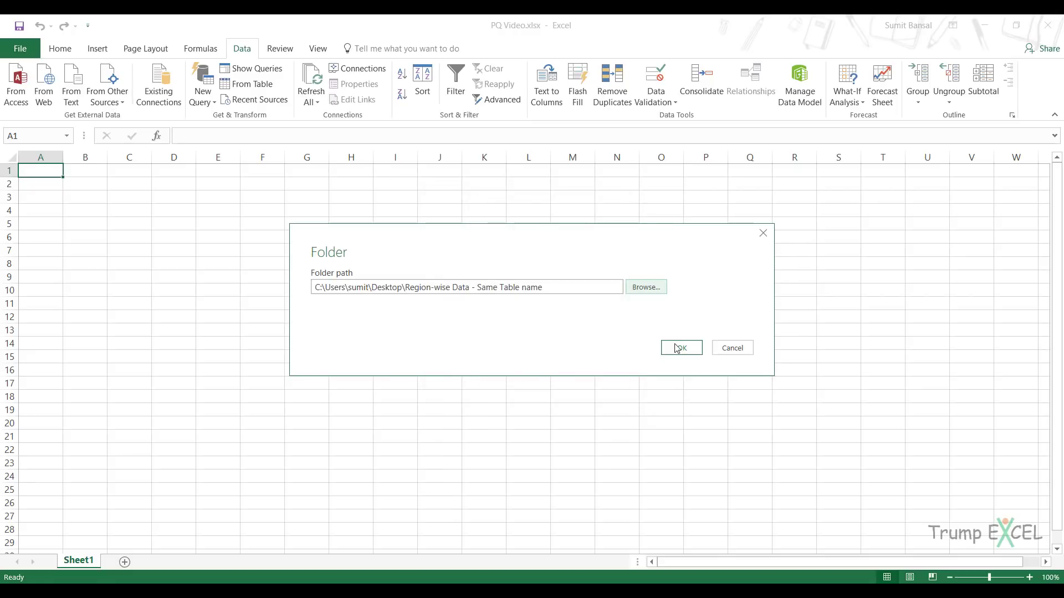
{"action": "left_click", "coordinate": [680, 347]}
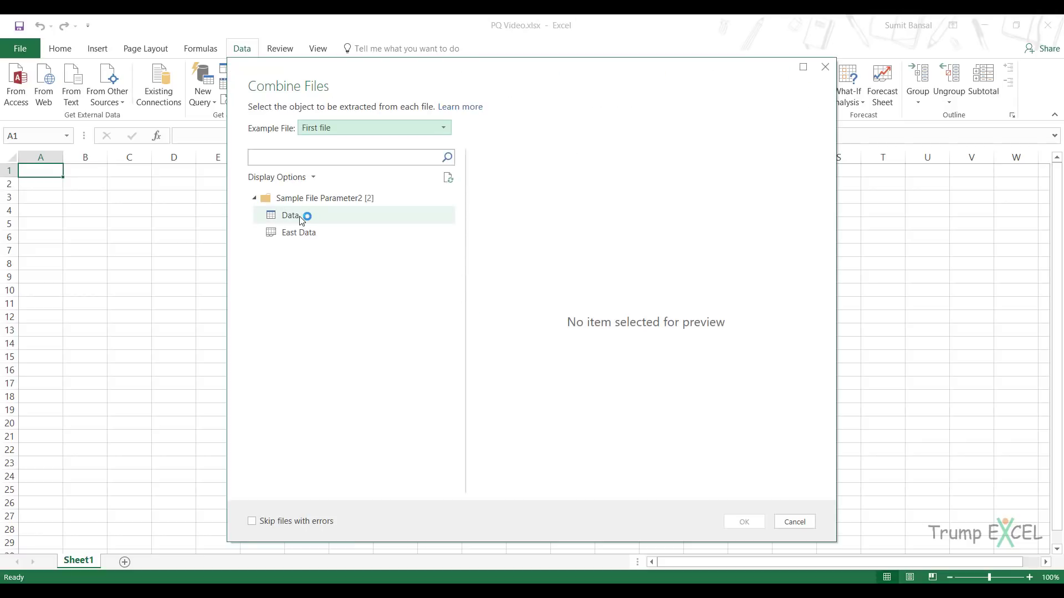
{"action": "left_click", "coordinate": [289, 215]}
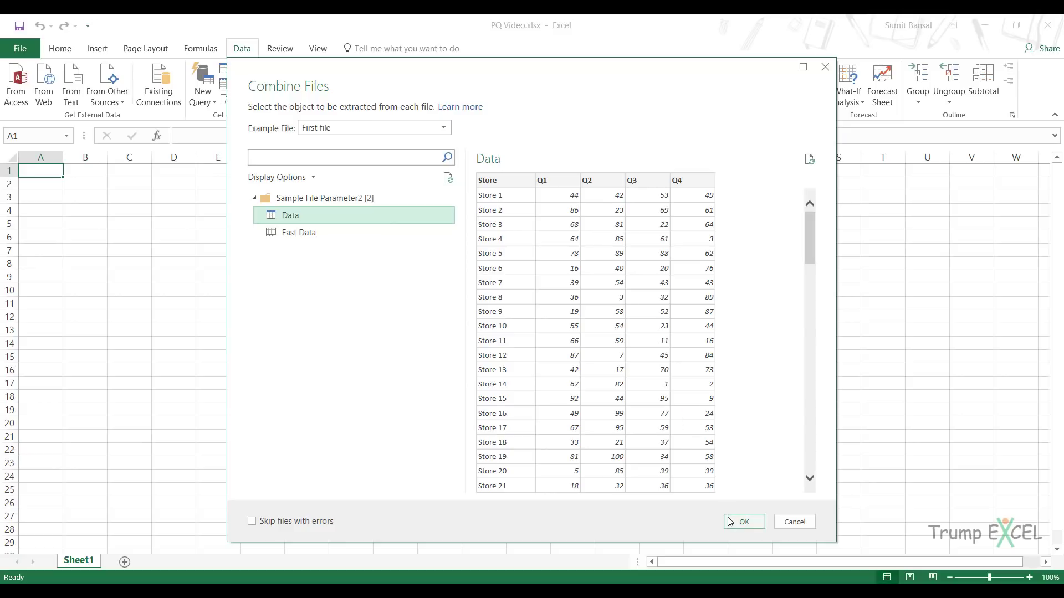
{"action": "left_click", "coordinate": [742, 521]}
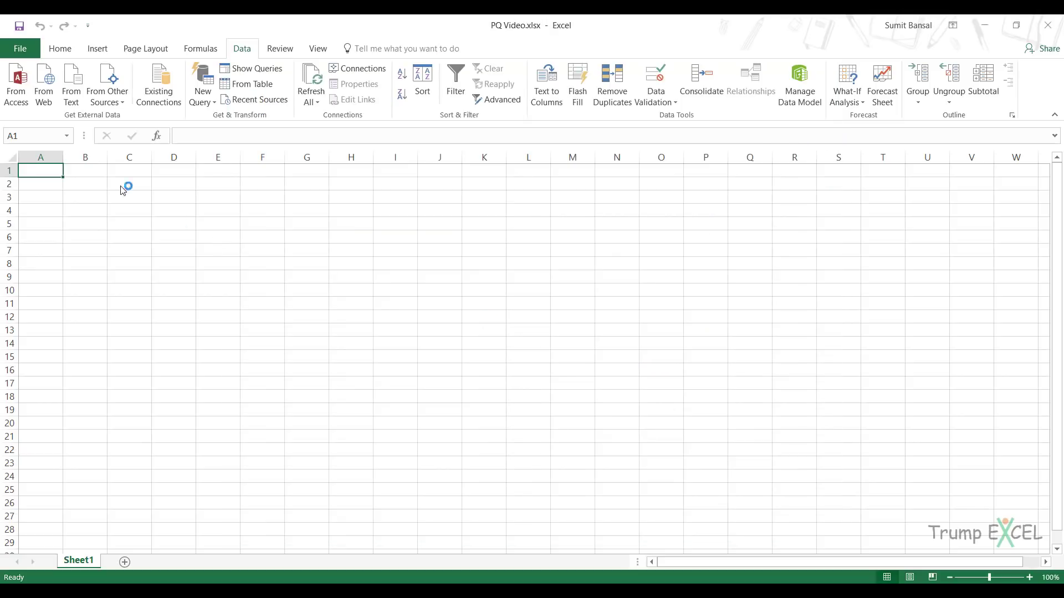
Load the combined table to Sheet3 and select the blank Q2 cells of the West.xlsx rows.
{"action": "left_click", "coordinate": [256, 67]}
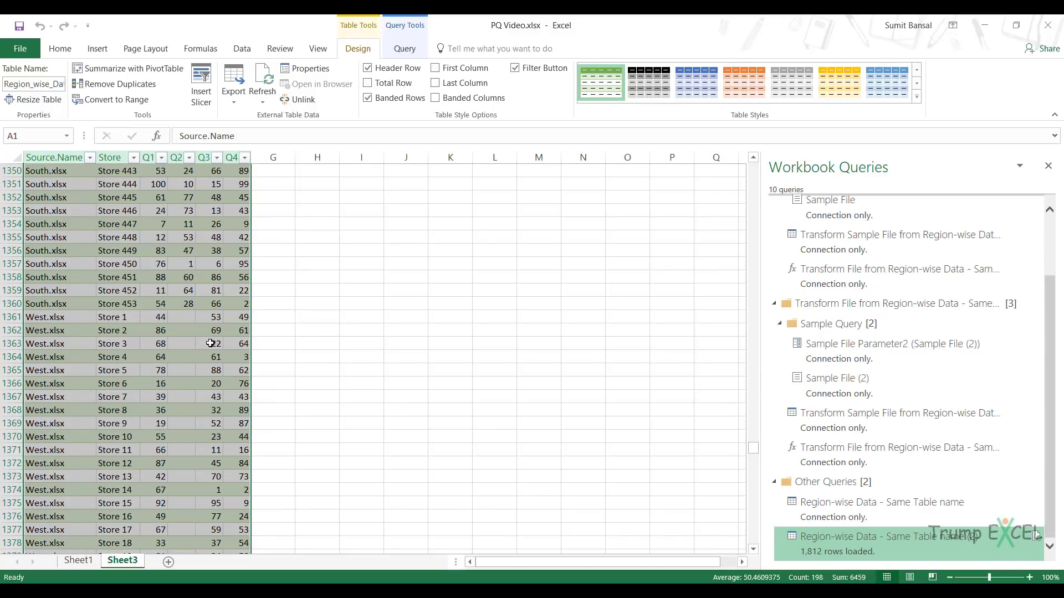
{"action": "left_click_drag", "start_coordinate": [179, 317], "coordinate": [179, 509]}
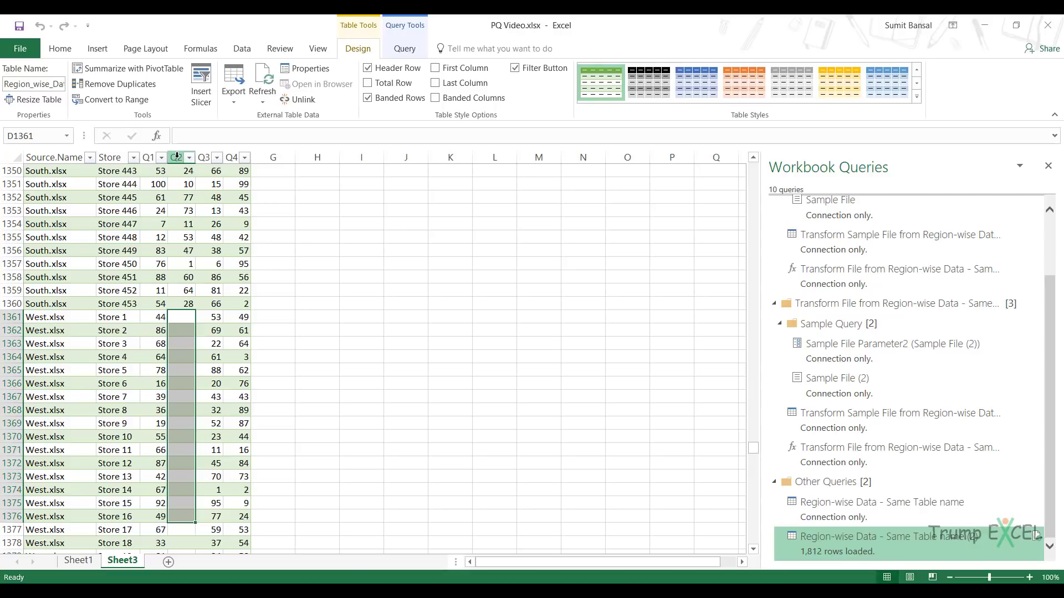
{"action": "mouse_move", "coordinate": [182, 194]}
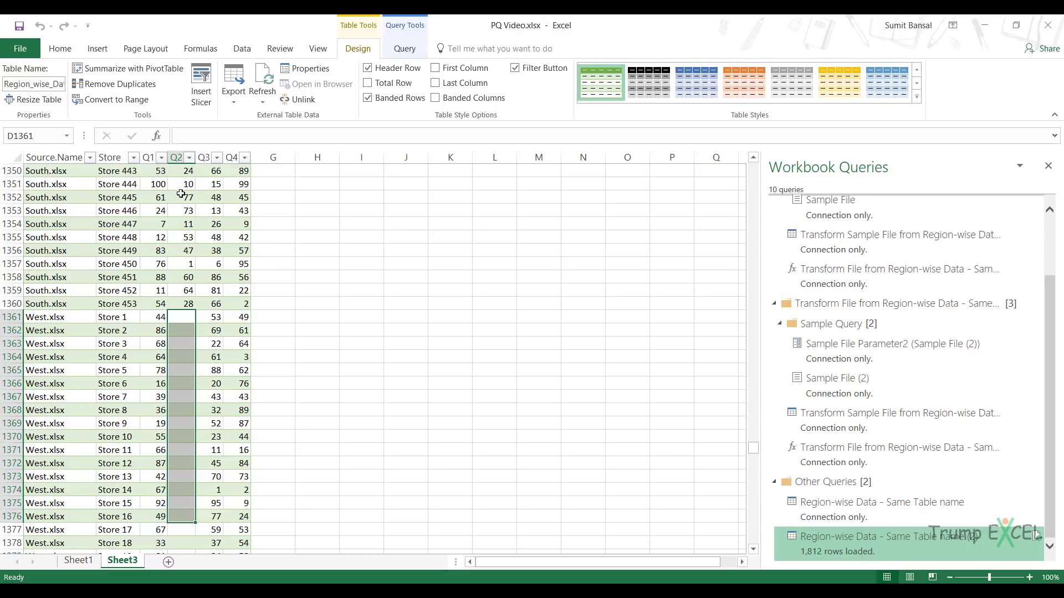
{"action": "mouse_move", "coordinate": [185, 207]}
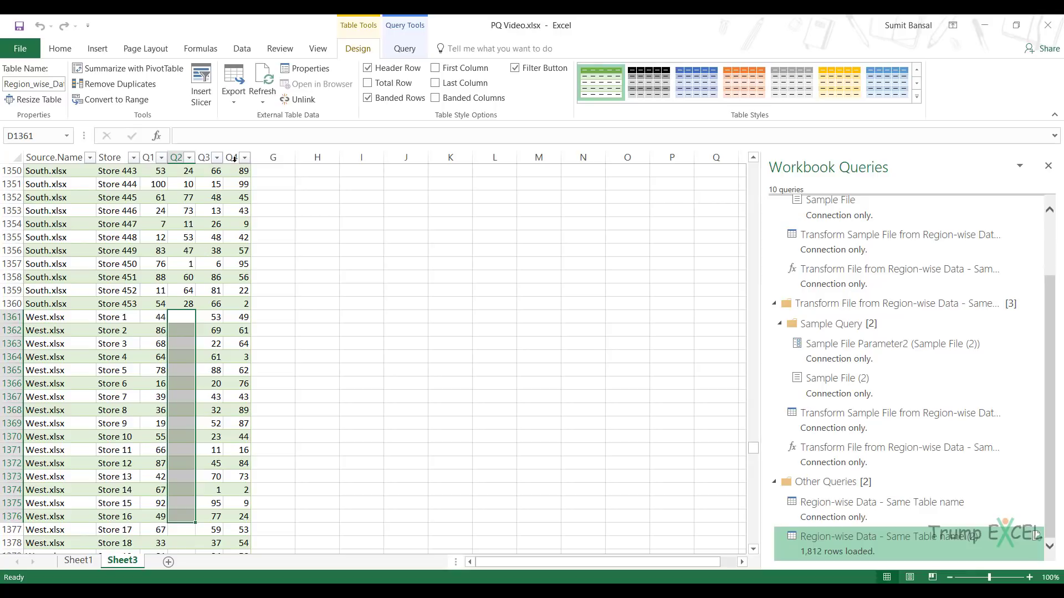
{"action": "mouse_move", "coordinate": [226, 293]}
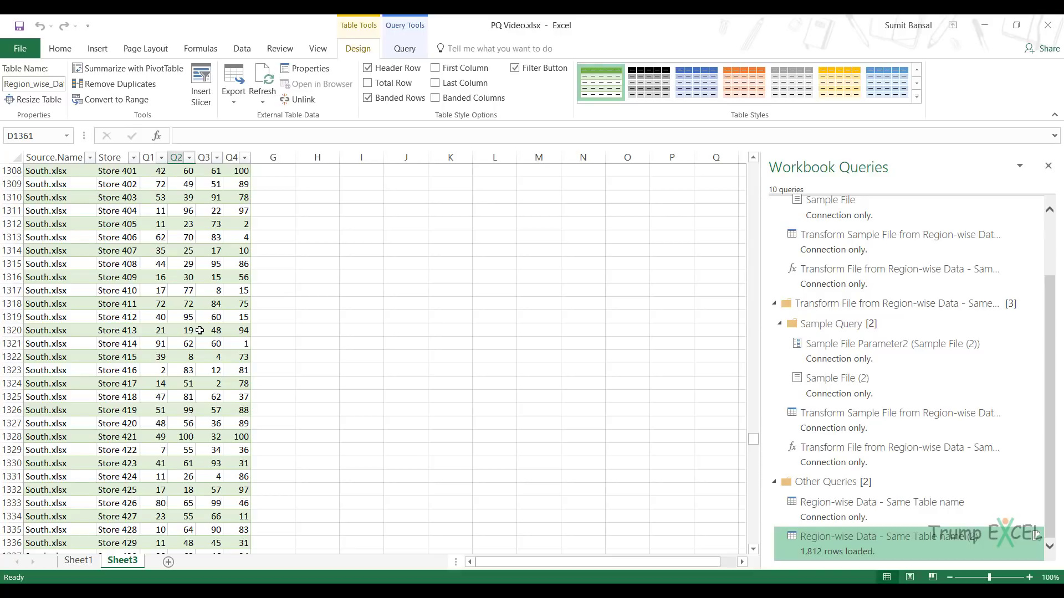
{"action": "mouse_move", "coordinate": [992, 122]}
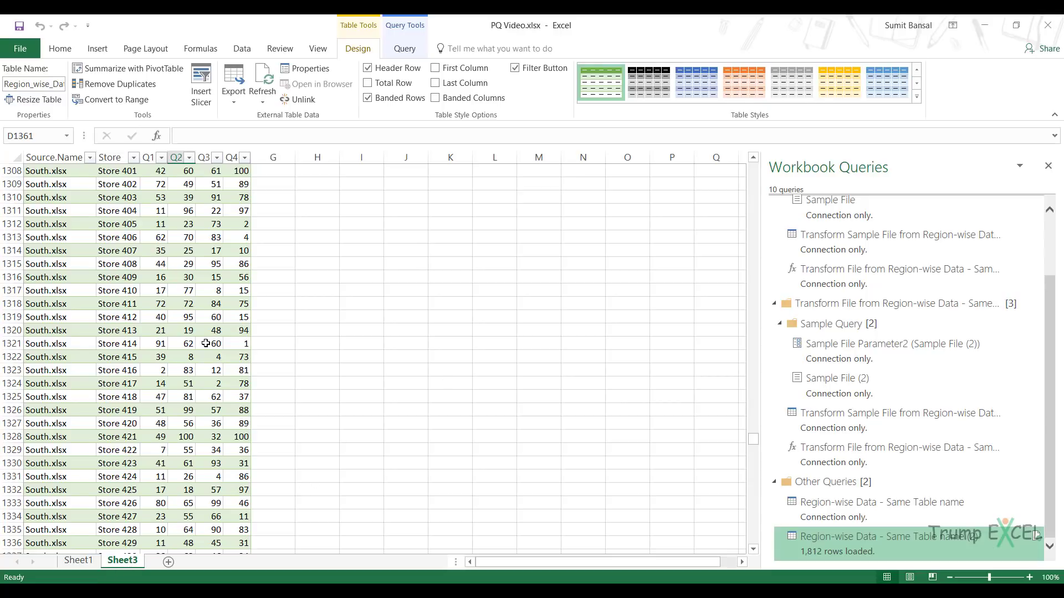
{"action": "mouse_move", "coordinate": [634, 182]}
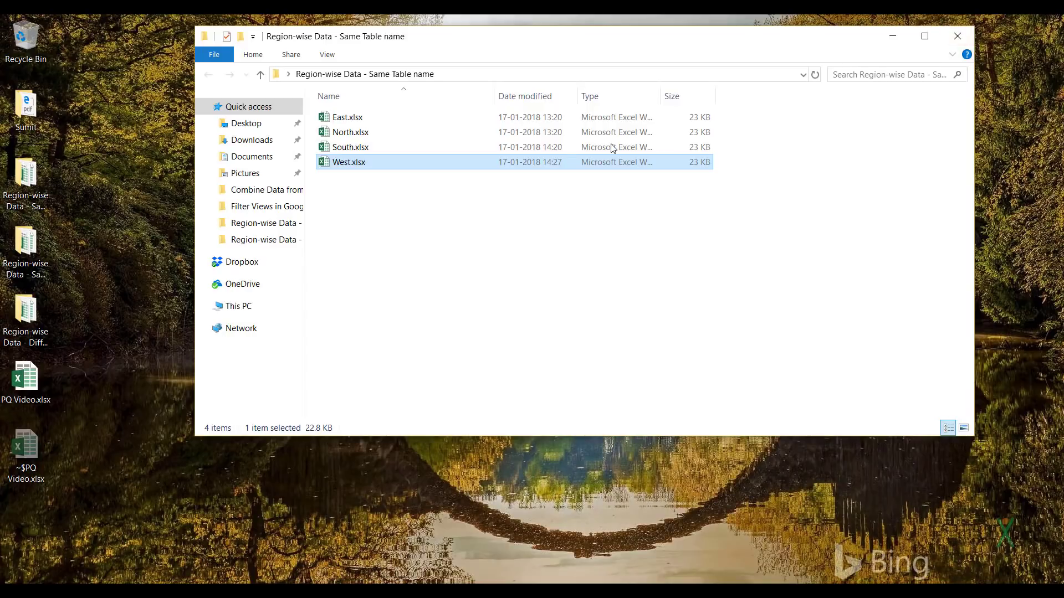
Move Mid-West.xlsx into the Region-wise Data - Same Table name folder as the fifth workbook.
{"action": "left_click", "coordinate": [350, 132]}
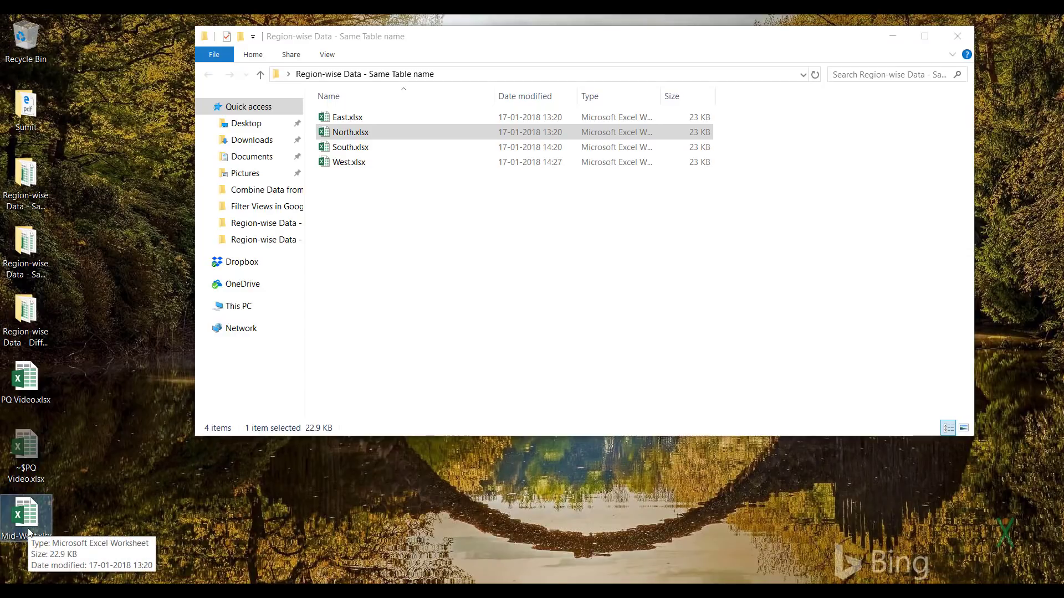
{"action": "mouse_move", "coordinate": [270, 535]}
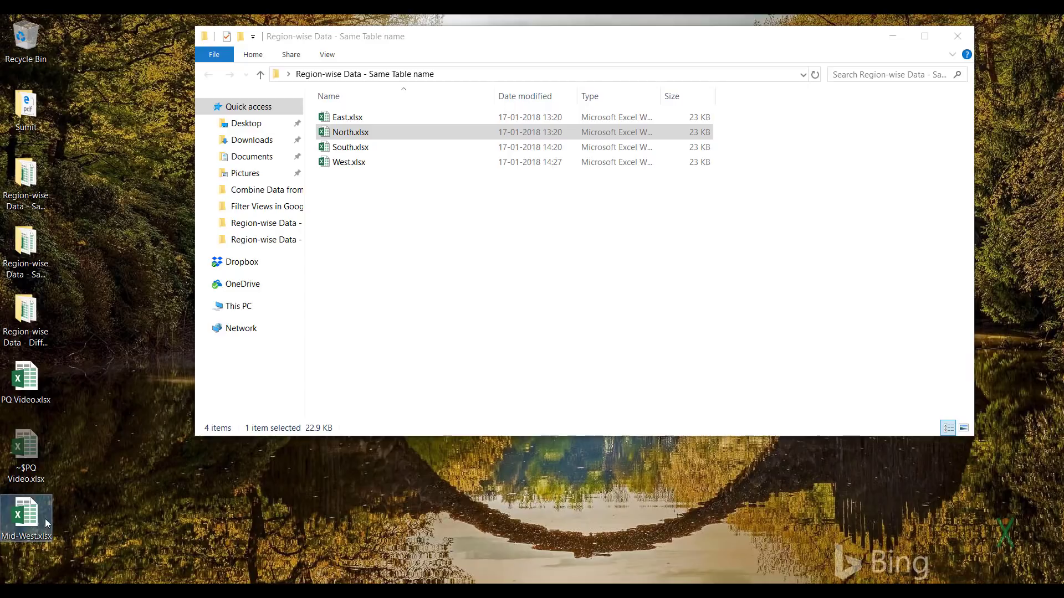
{"action": "mouse_move", "coordinate": [371, 492]}
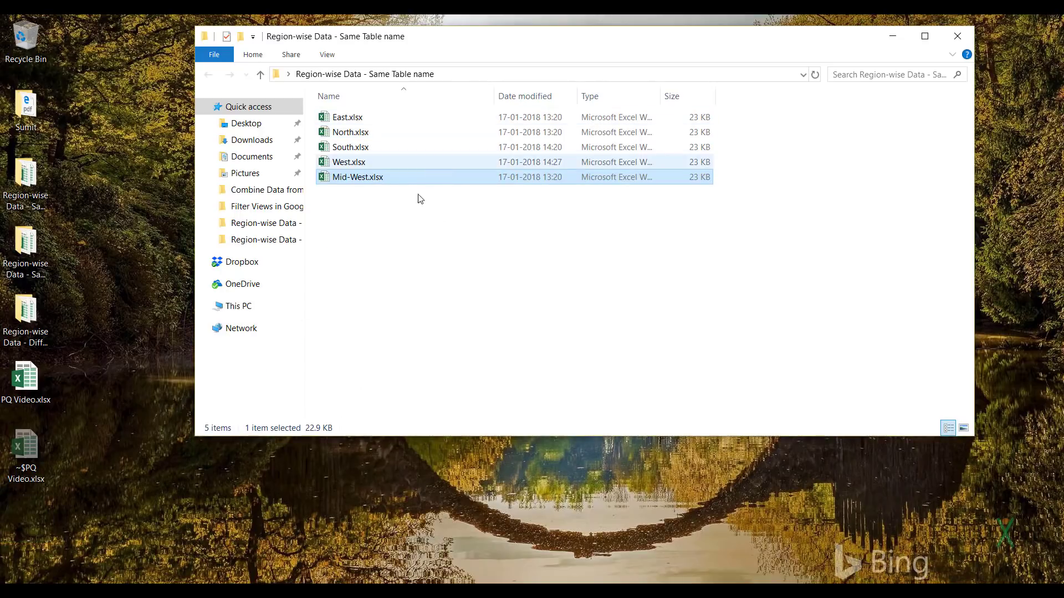
{"action": "left_click", "coordinate": [358, 176]}
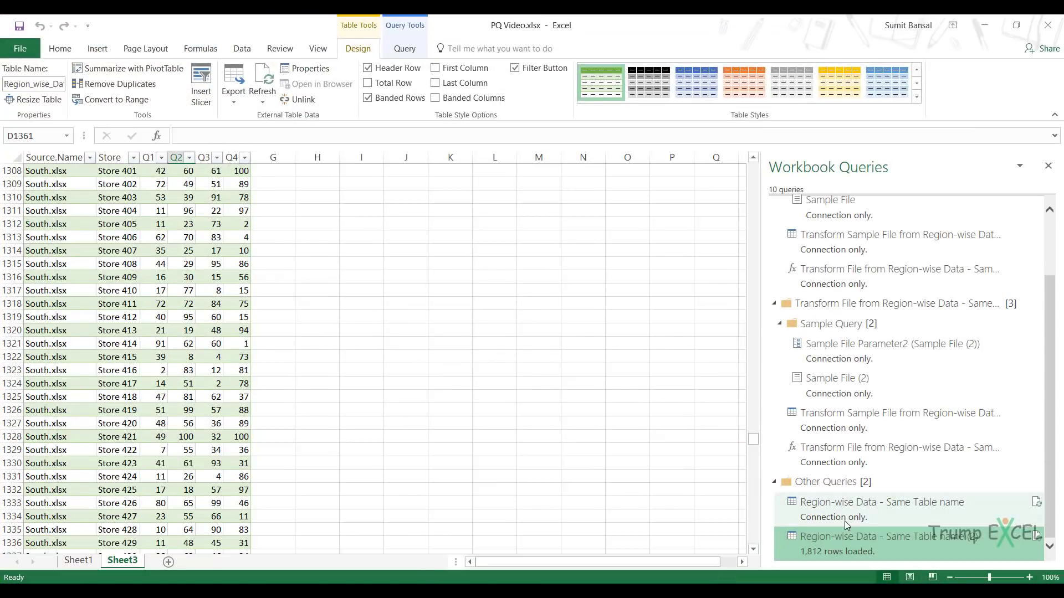
{"action": "mouse_move", "coordinate": [882, 543]}
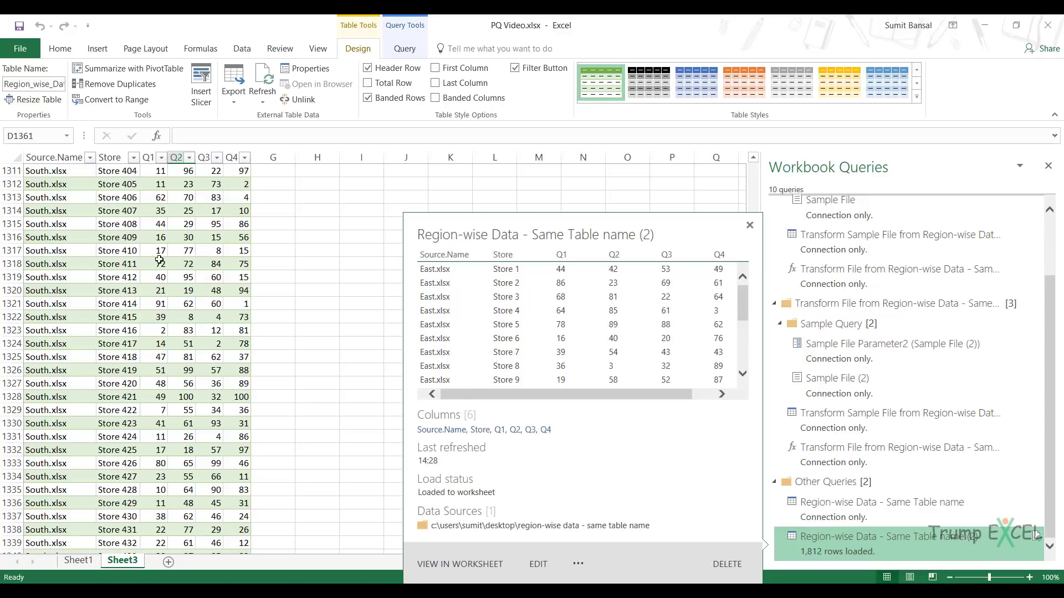
Refresh the combined query so it loads 2,265 rows including Mid-West data.
{"action": "right_click", "coordinate": [188, 251]}
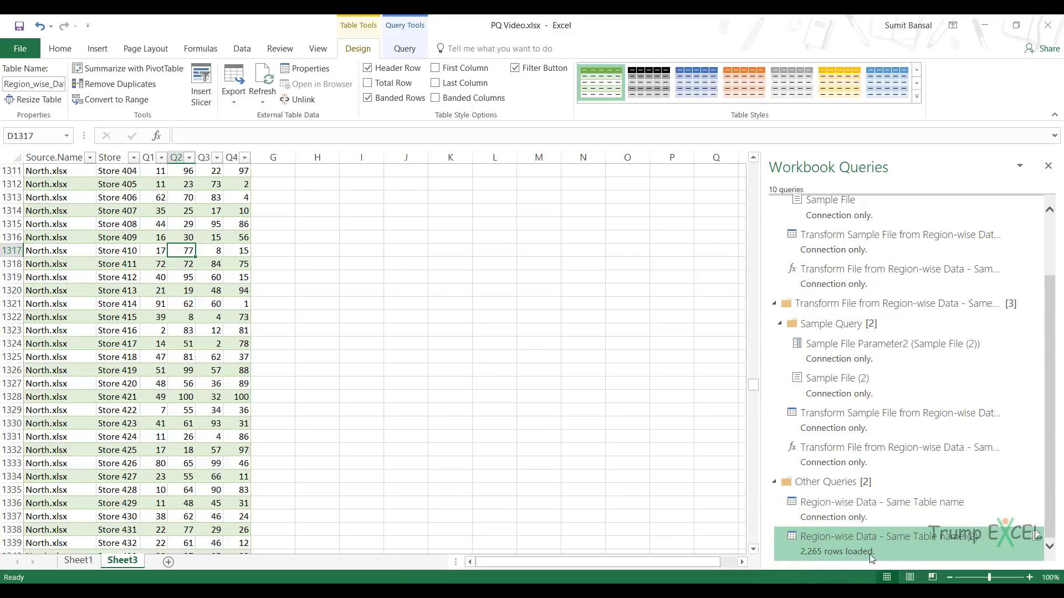
{"action": "mouse_move", "coordinate": [251, 392]}
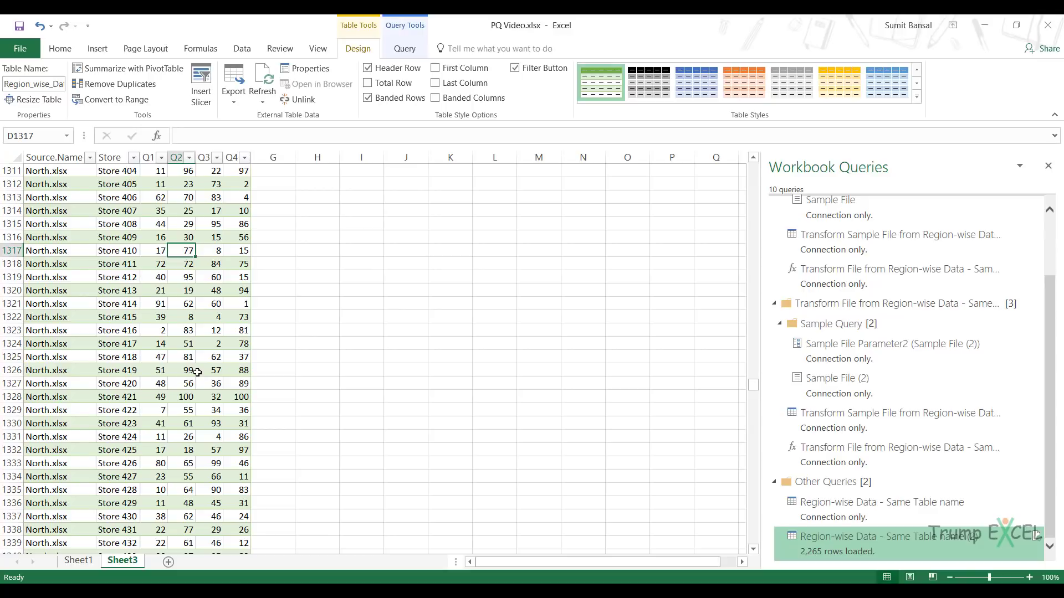
{"action": "mouse_move", "coordinate": [197, 384]}
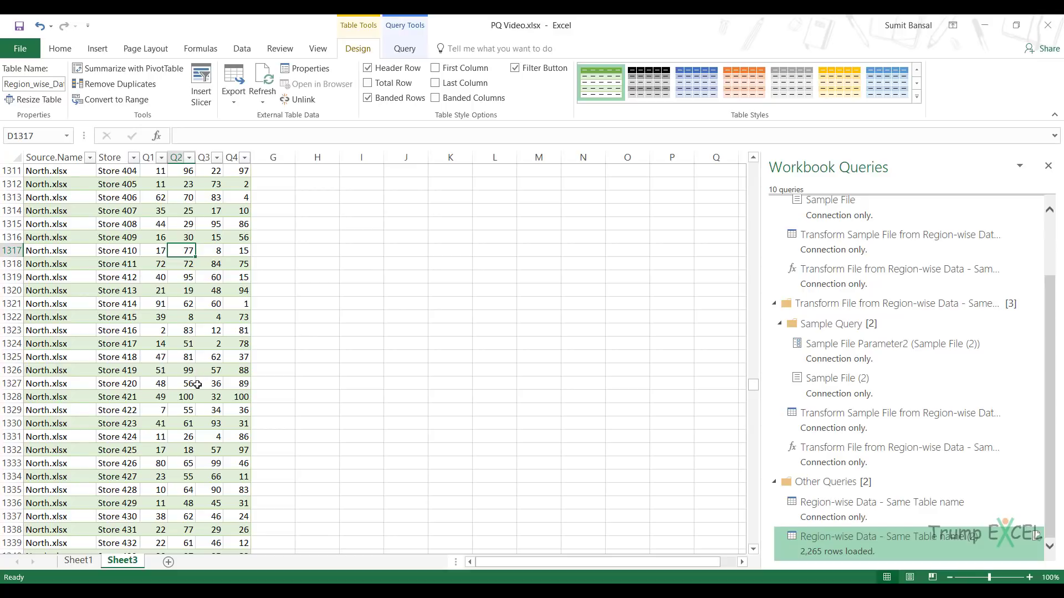
{"action": "right_click", "coordinate": [188, 264]}
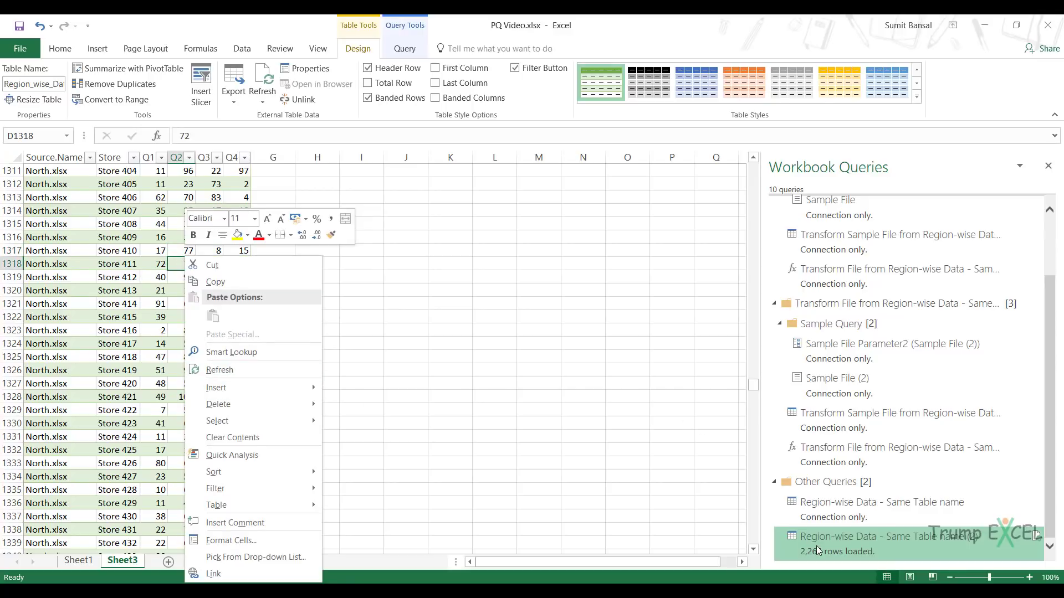
{"action": "right_click", "coordinate": [876, 535]}
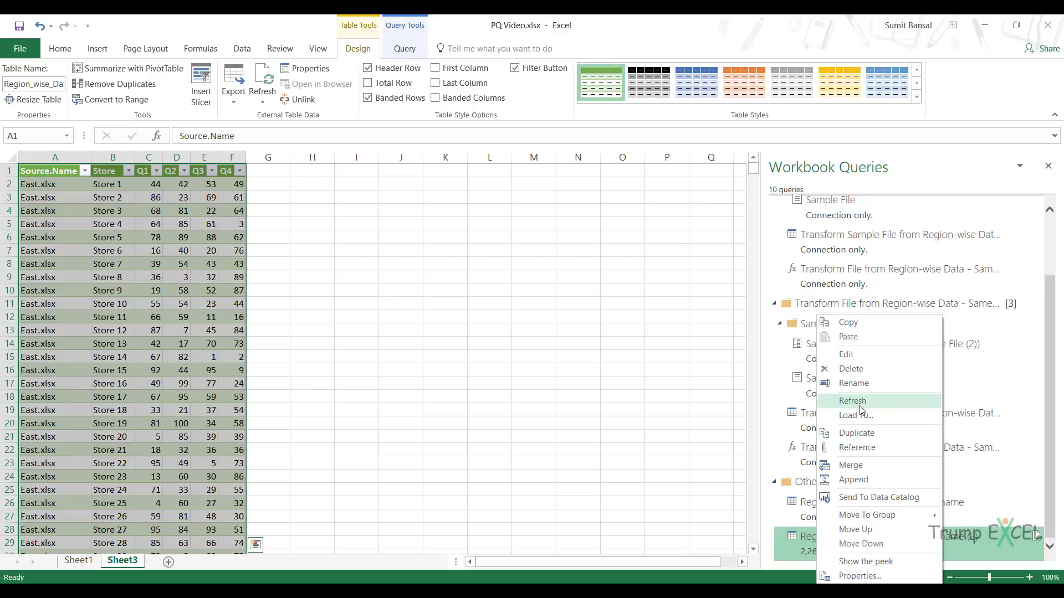
{"action": "left_click", "coordinate": [852, 400]}
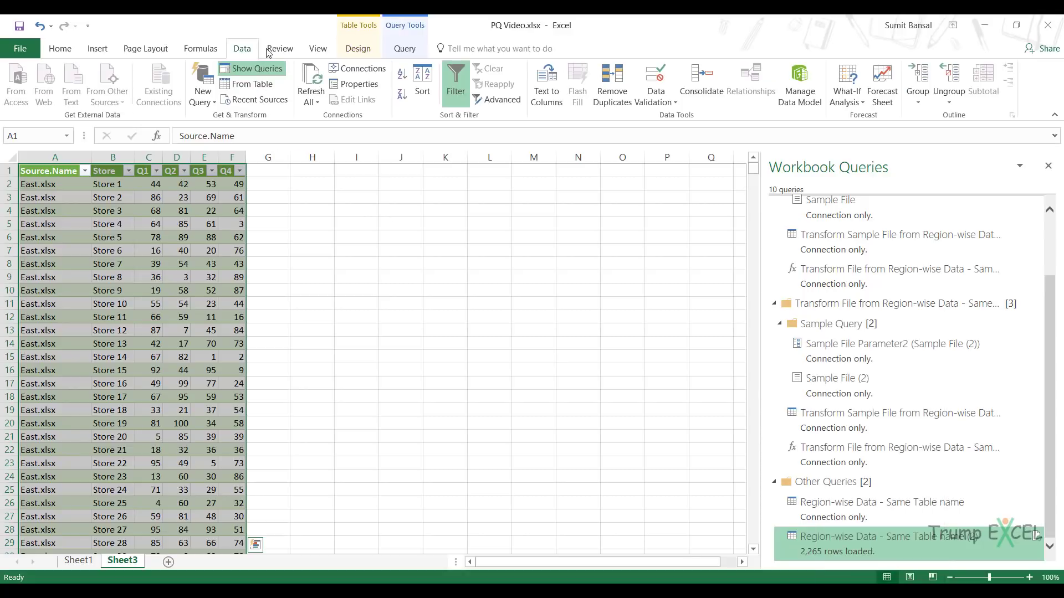